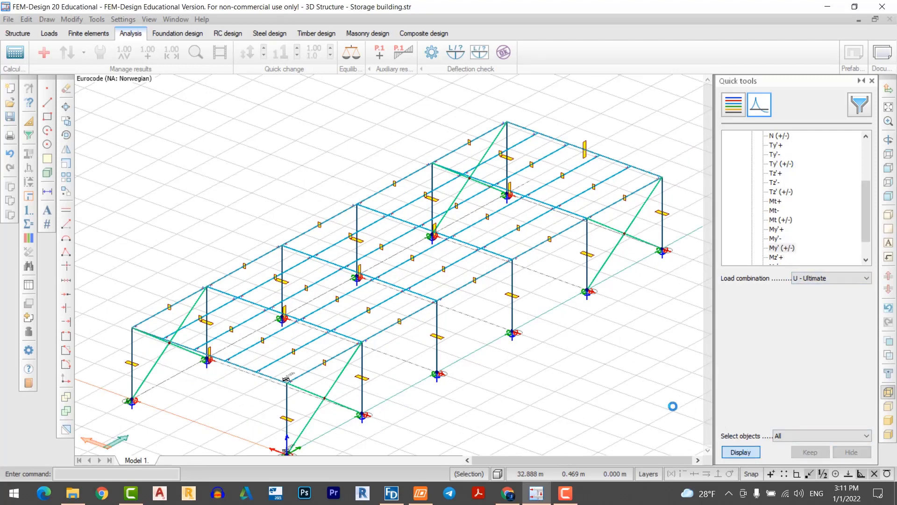
Display the Tz' shear force diagram in a 2D plane view through one portal frame
click(740, 451)
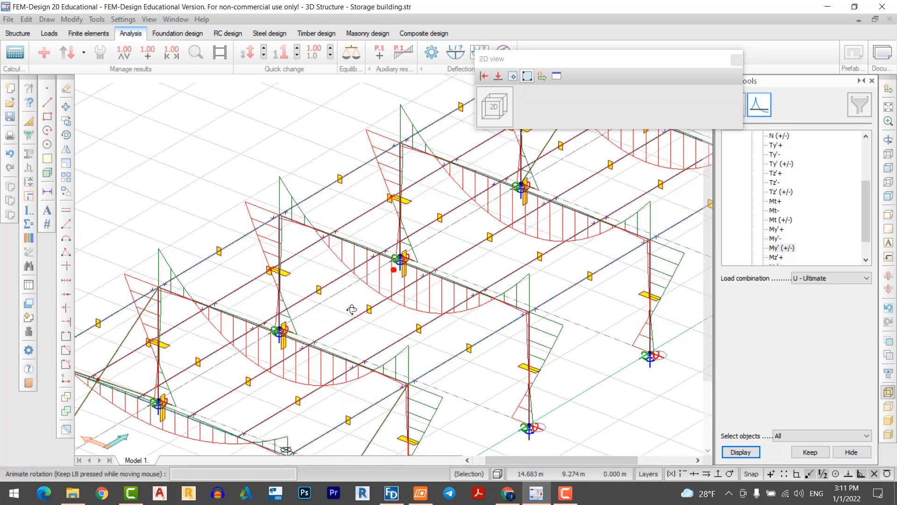
click(494, 108)
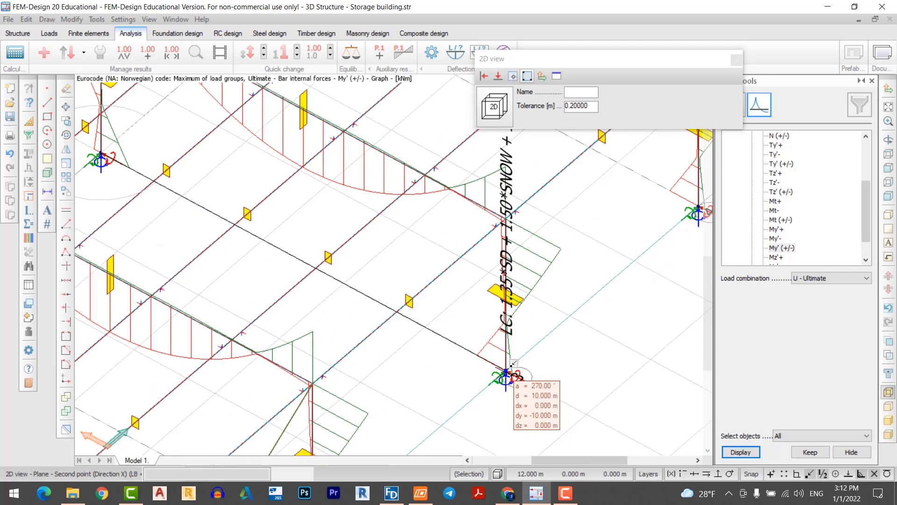
click(507, 214)
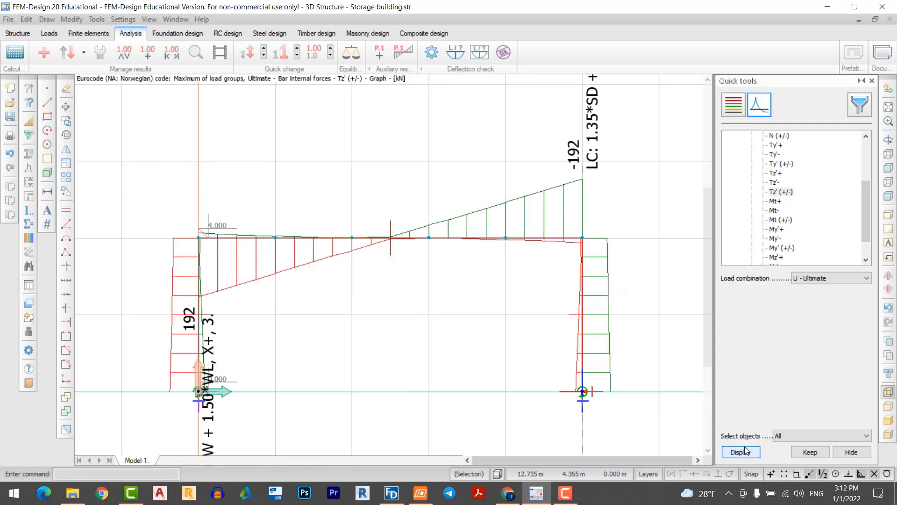
mouse_move(487, 328)
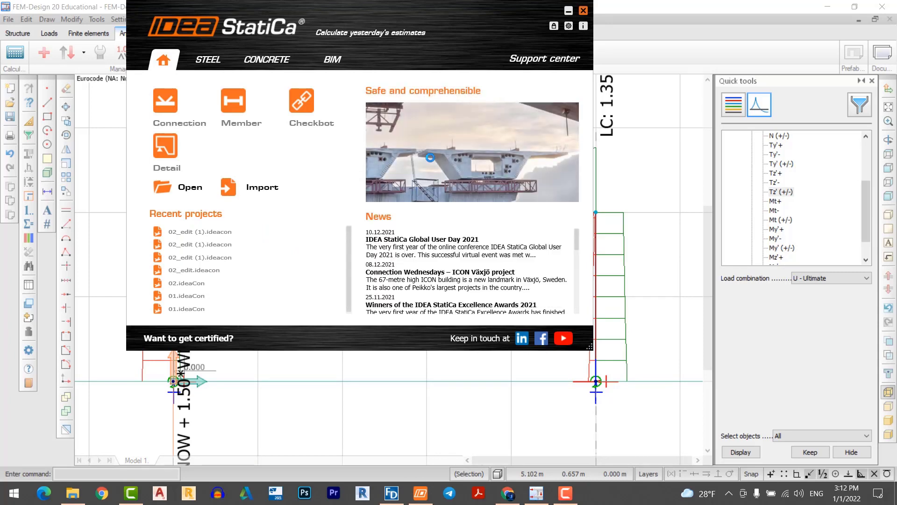
Create a general-class steel Connection project named 'C1'
click(165, 102)
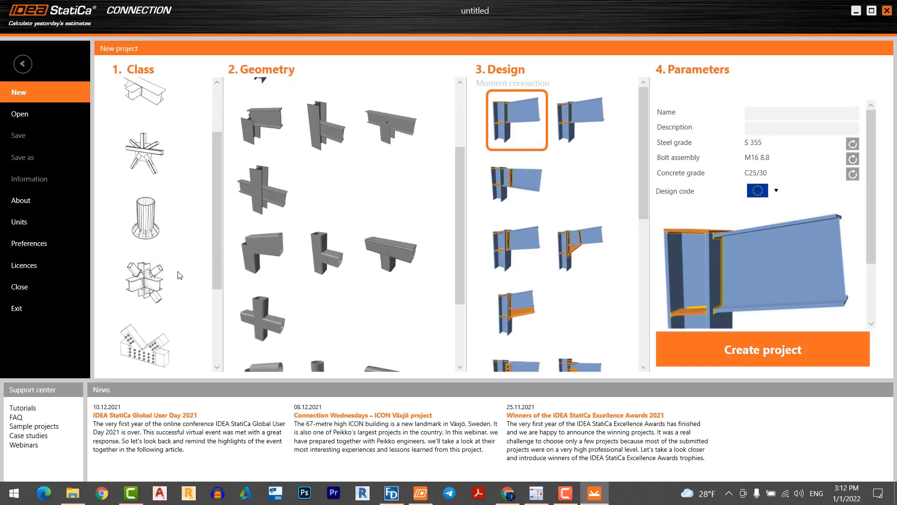
click(144, 339)
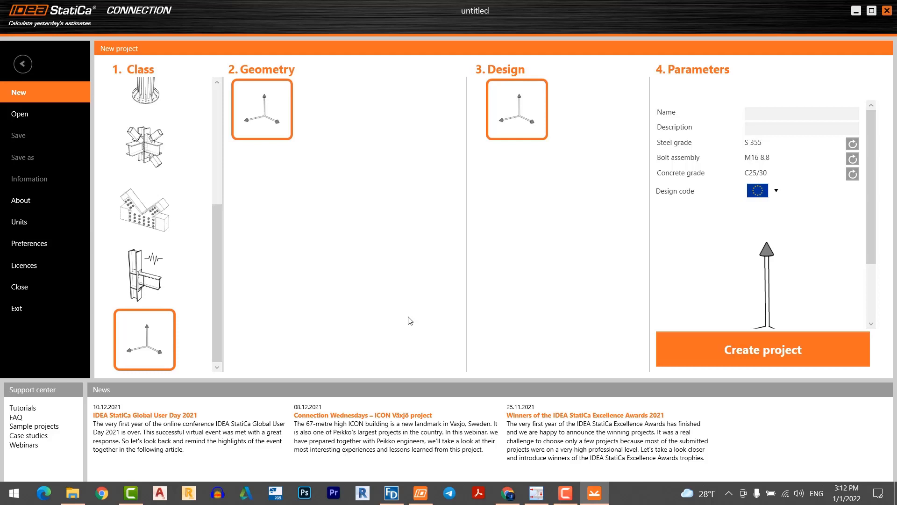
click(801, 113)
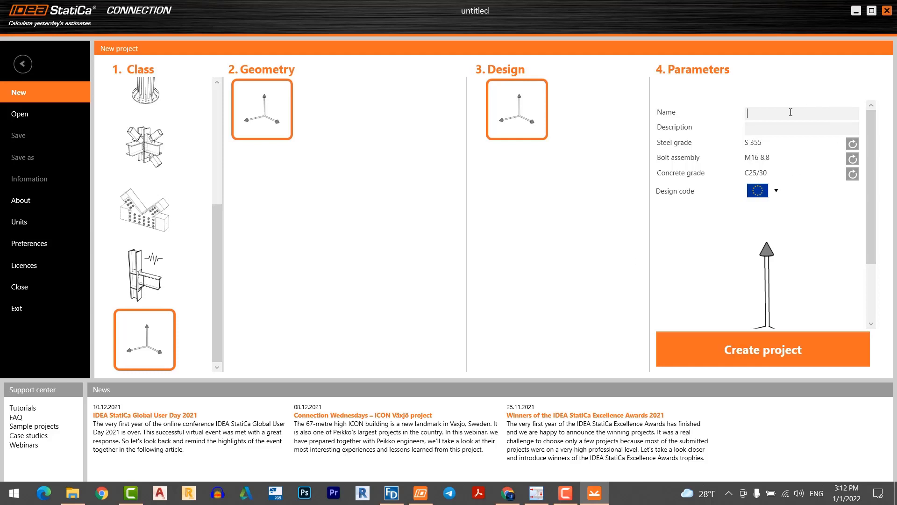
text(C1)
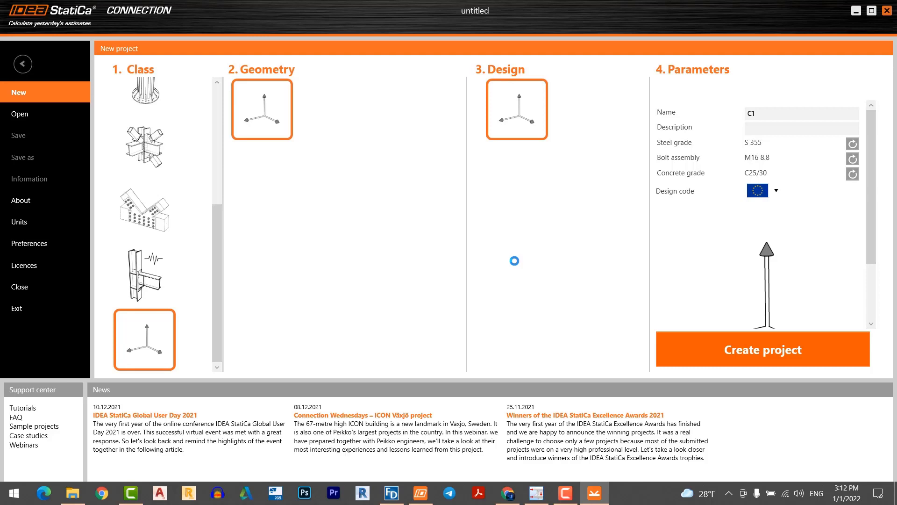
click(762, 350)
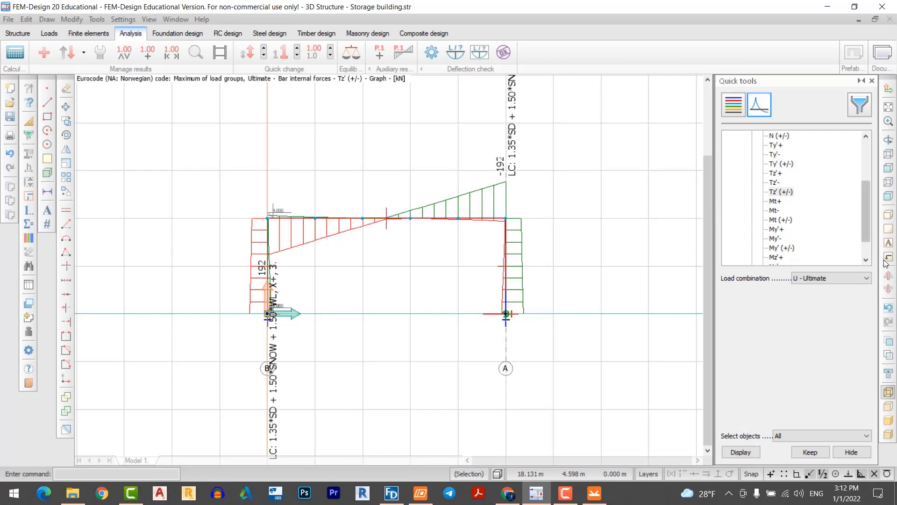
Return to the 3D view and colour beams, columns and trusses by cross-section
click(759, 105)
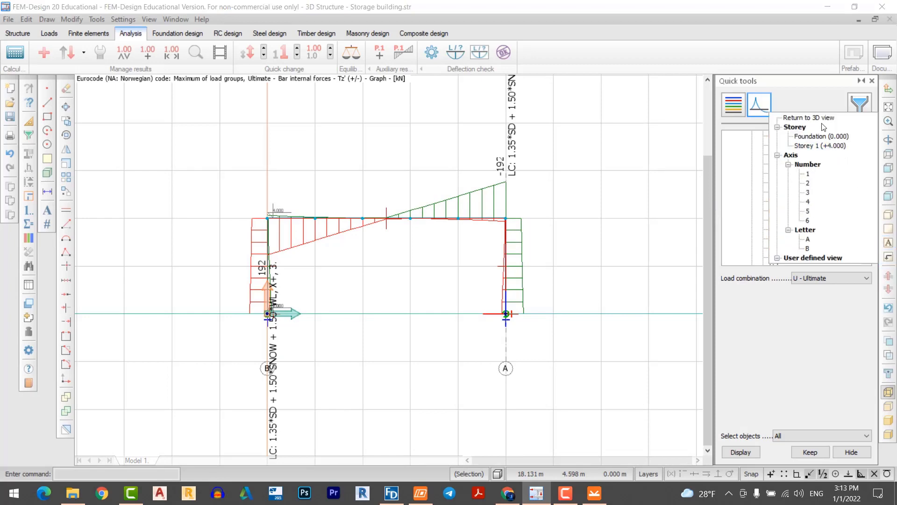
click(809, 118)
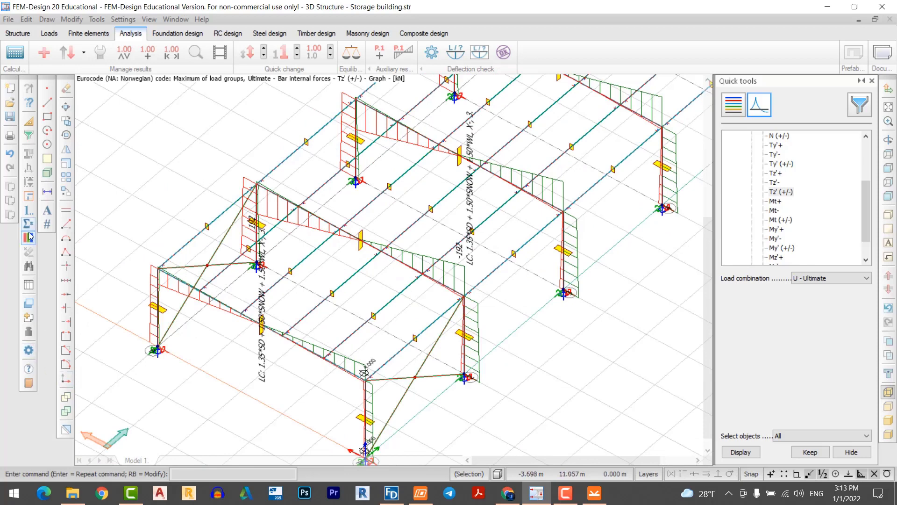
click(28, 238)
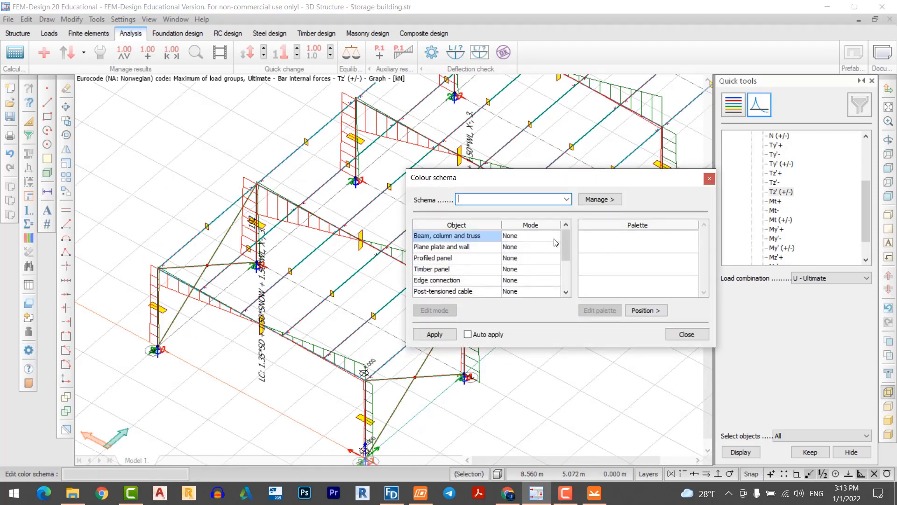
click(529, 236)
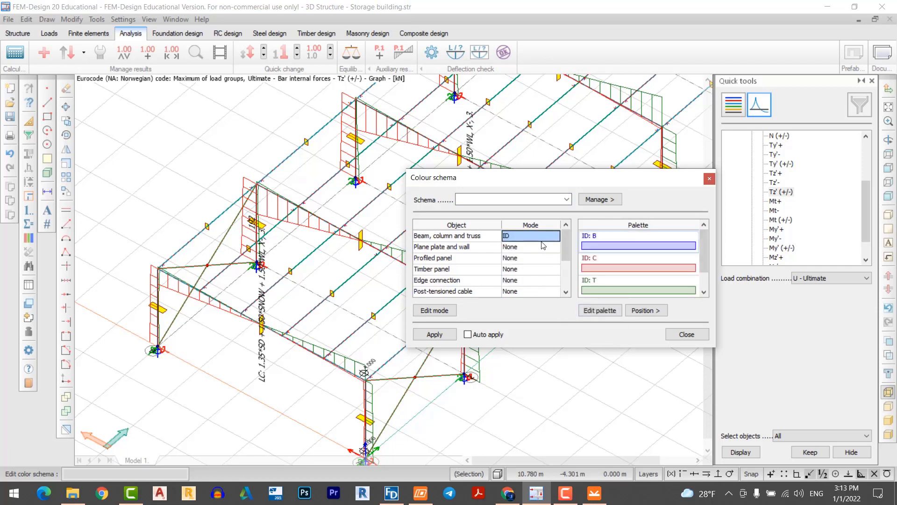
click(551, 236)
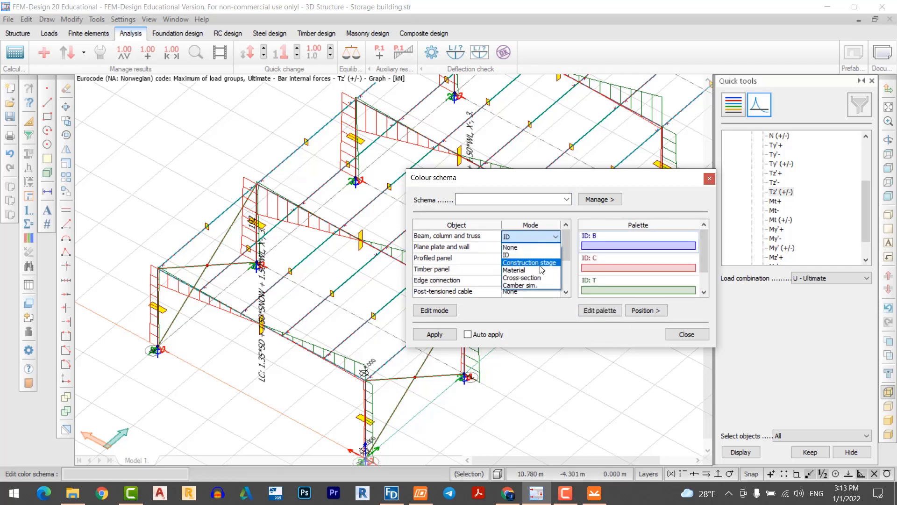
click(521, 278)
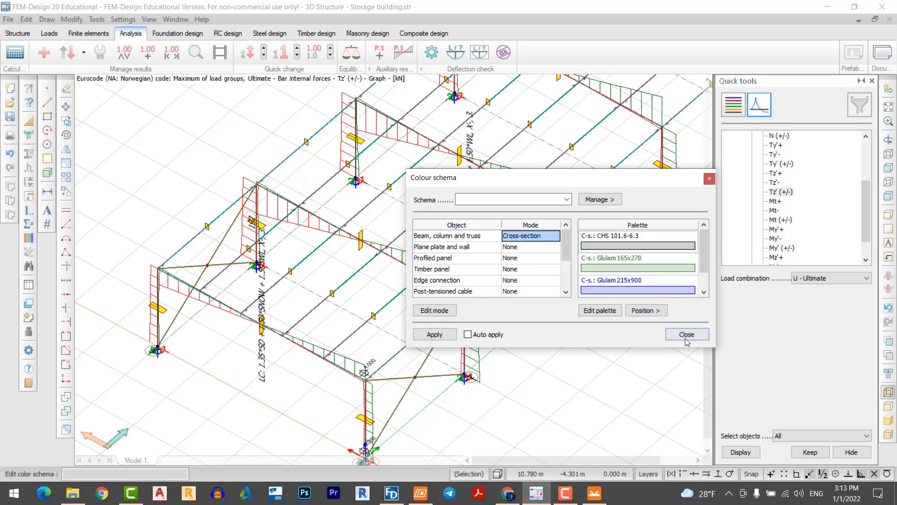
click(434, 334)
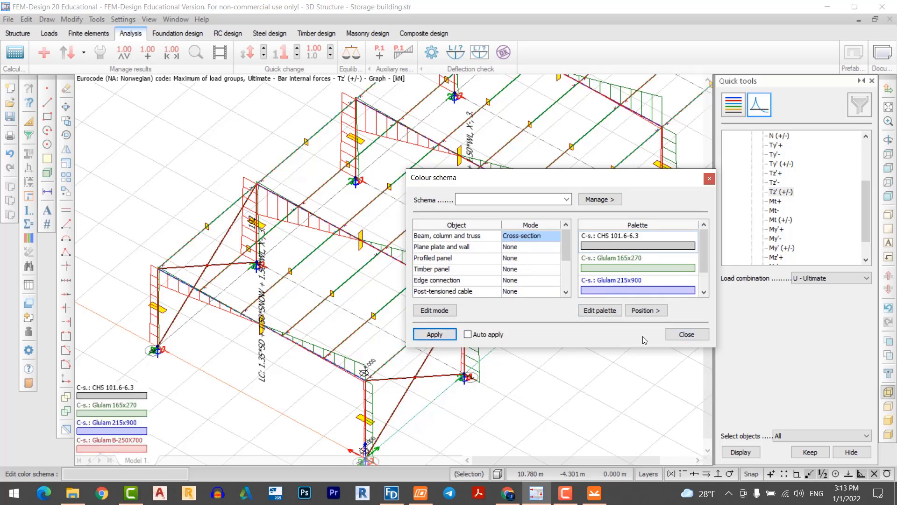
click(686, 335)
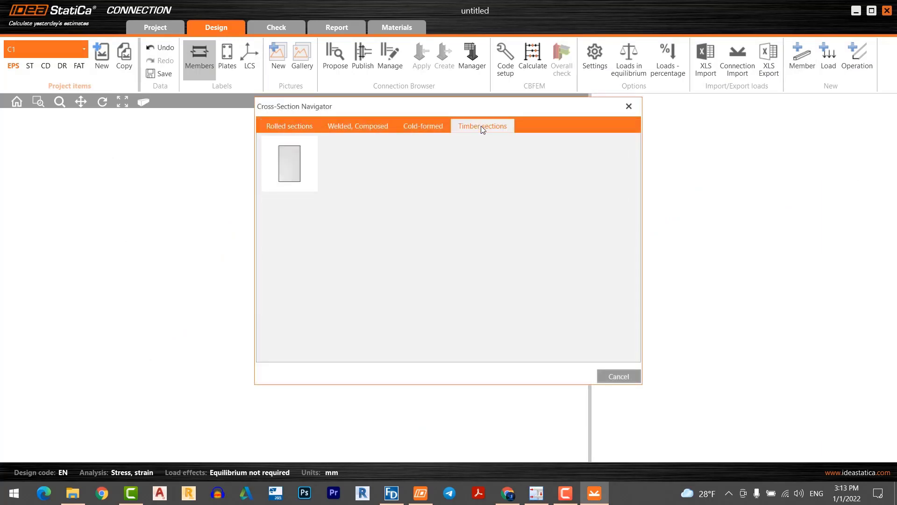
Assign M1 a 250×700 timber rectangle cross-section
double_click(288, 163)
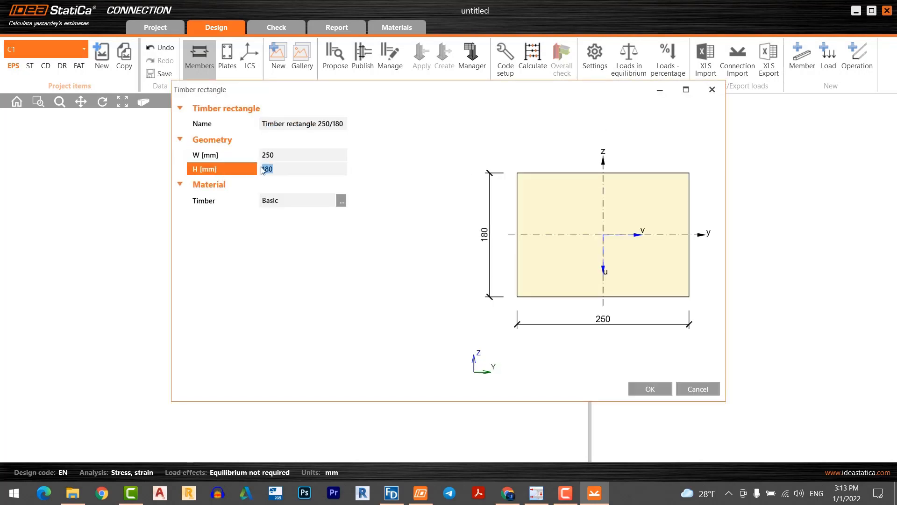
text(700)
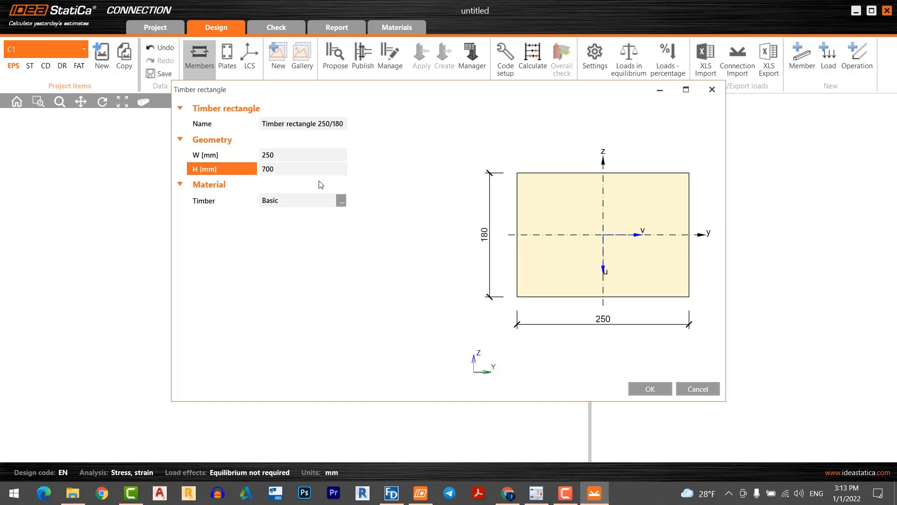
click(341, 201)
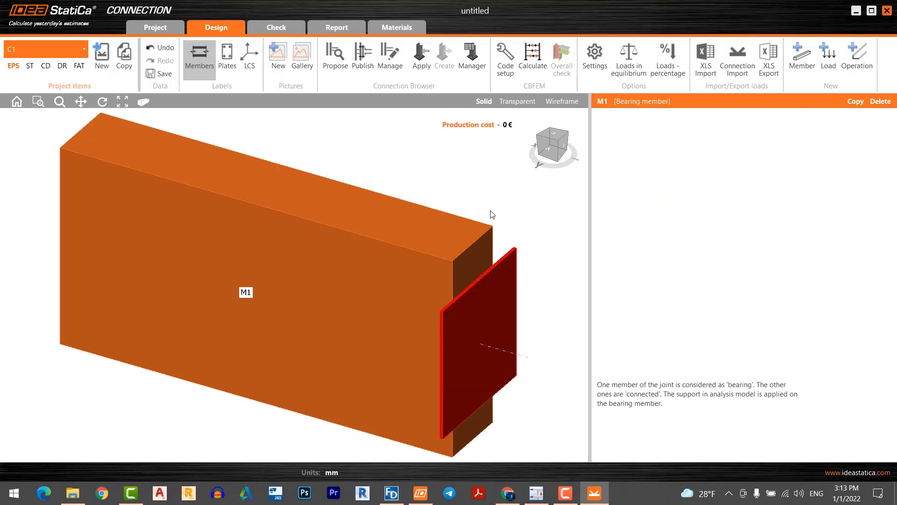
Stand M1 upright with a -90° pitch and add a second member M2
click(247, 293)
text(-90)
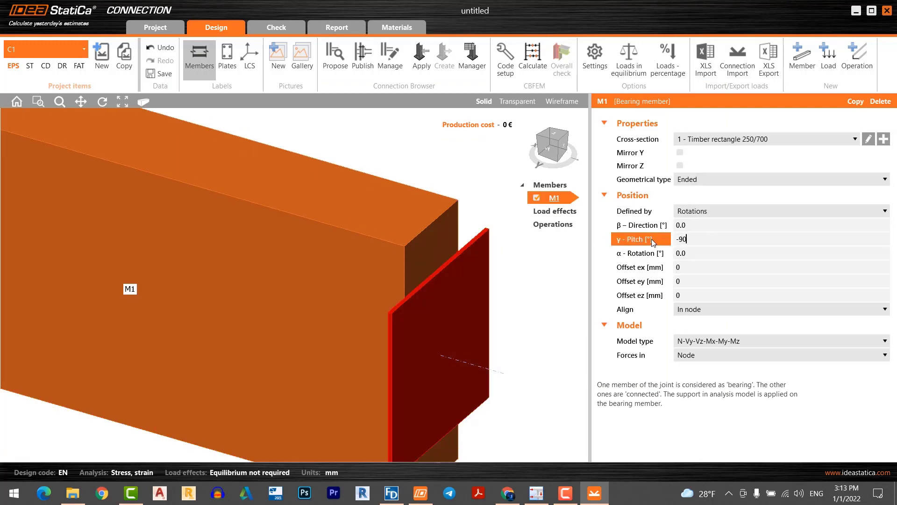
key(Return)
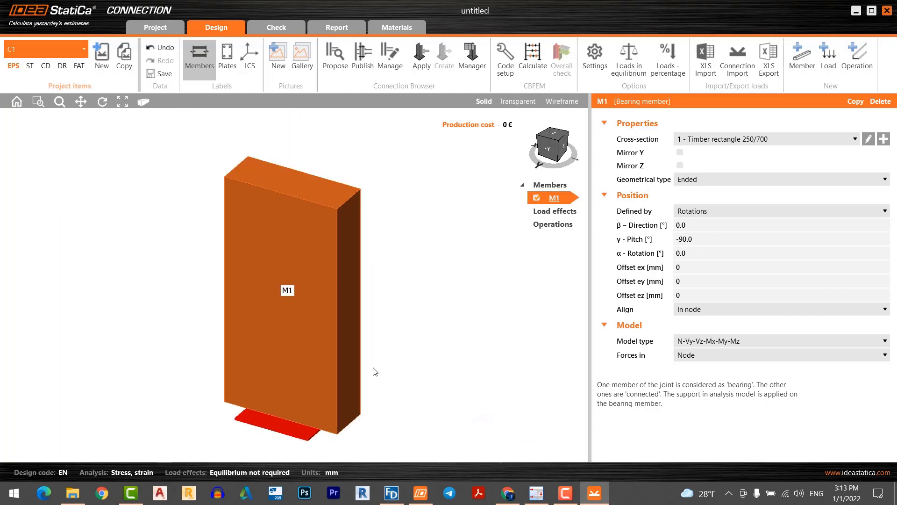
click(802, 57)
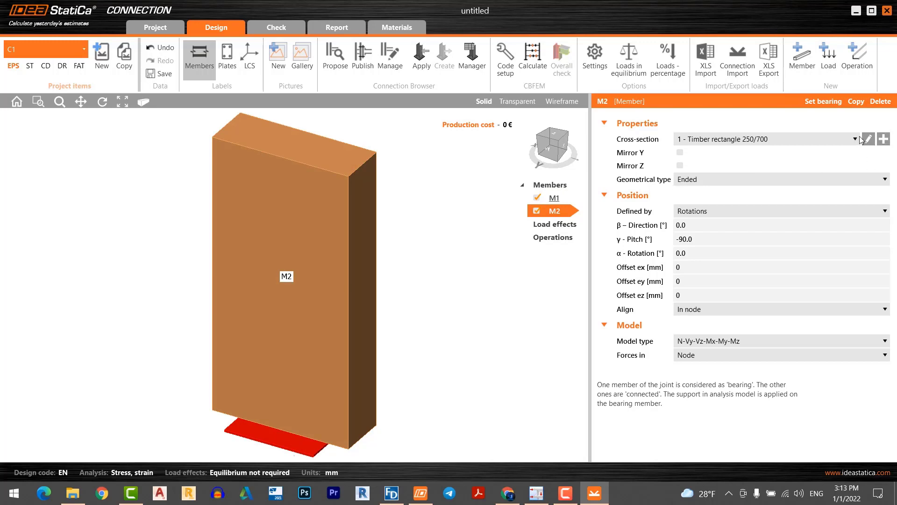
Change the shared timber section to 250/900 and set M2's pitch to 0°
click(869, 140)
text(900)
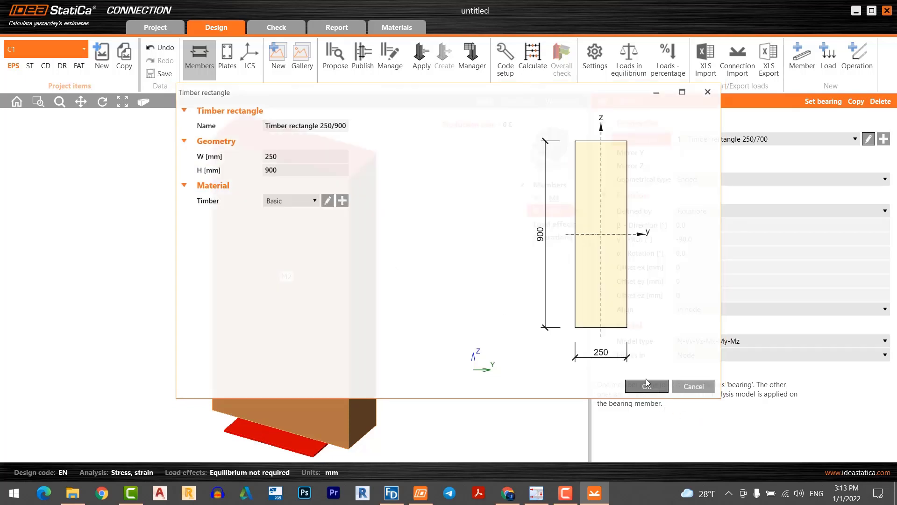
click(646, 385)
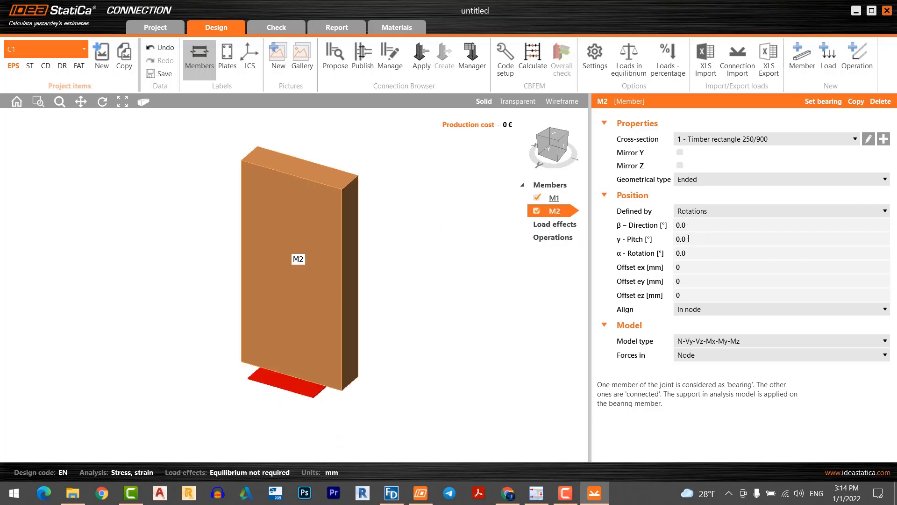
mouse_move(620, 215)
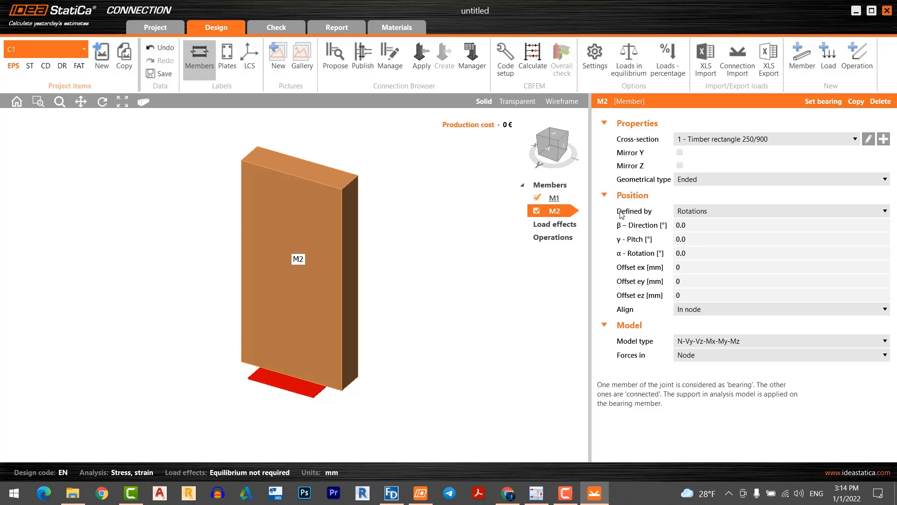
click(552, 196)
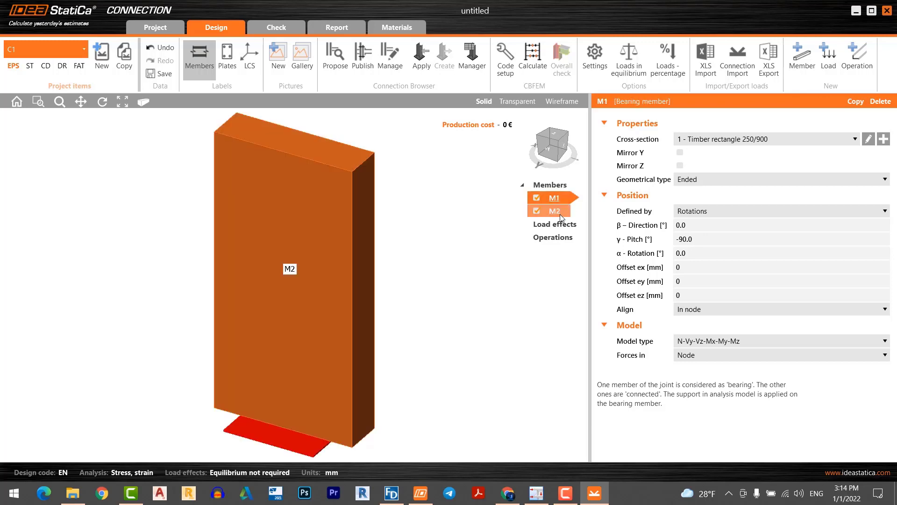
click(554, 211)
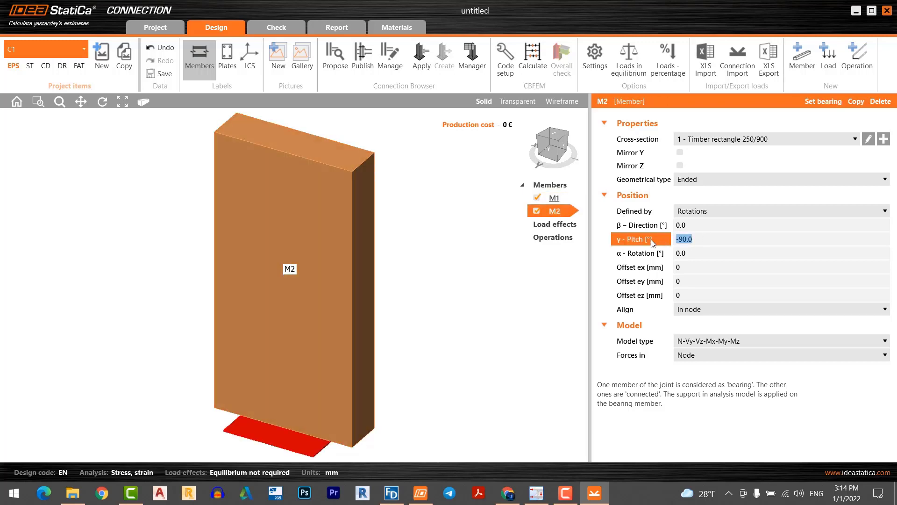
text(0)
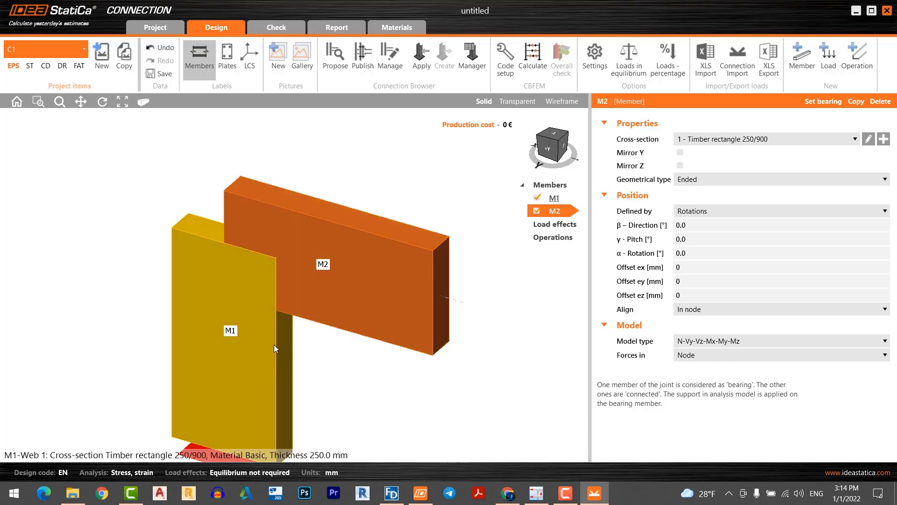
click(553, 197)
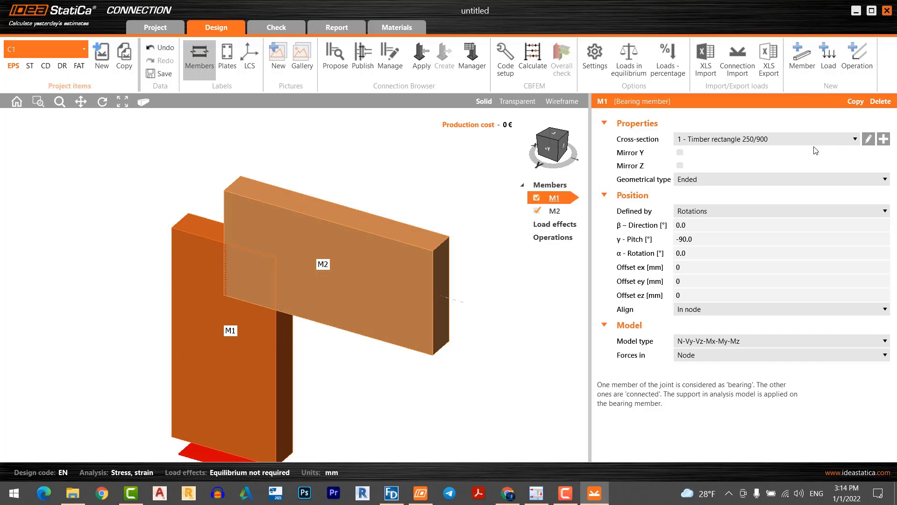
Define a new 250/700 timber rectangle section and assign it to column M1
click(857, 139)
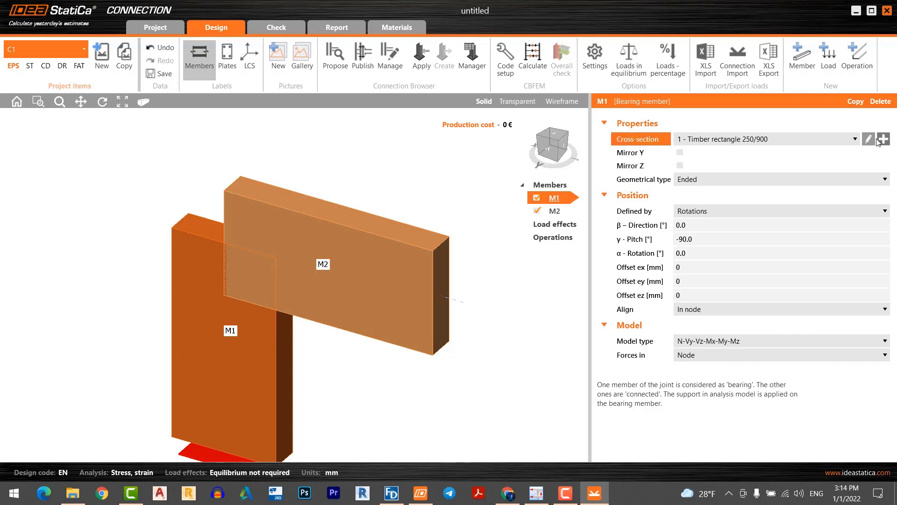
click(884, 138)
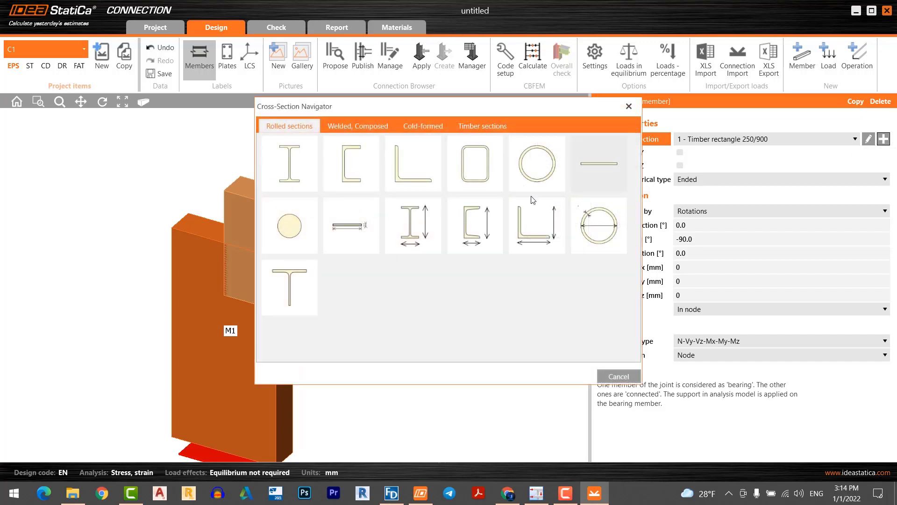
click(482, 126)
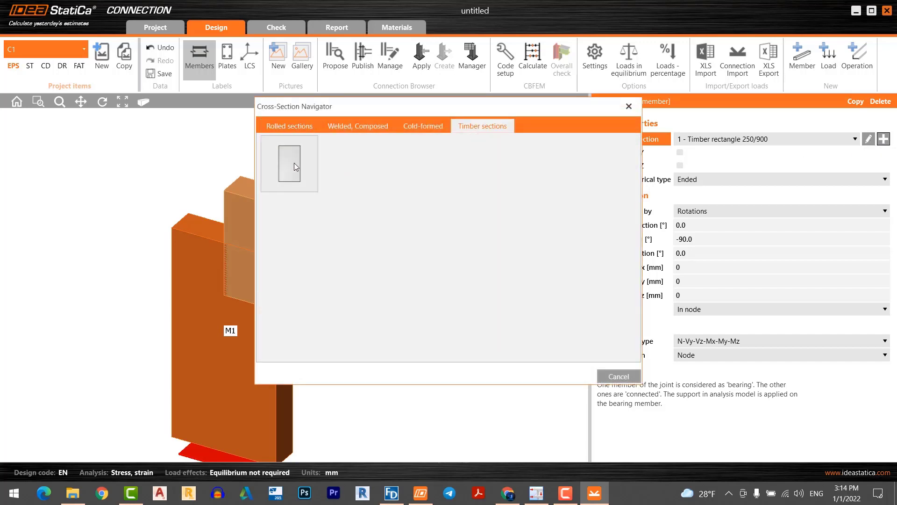
double_click(288, 164)
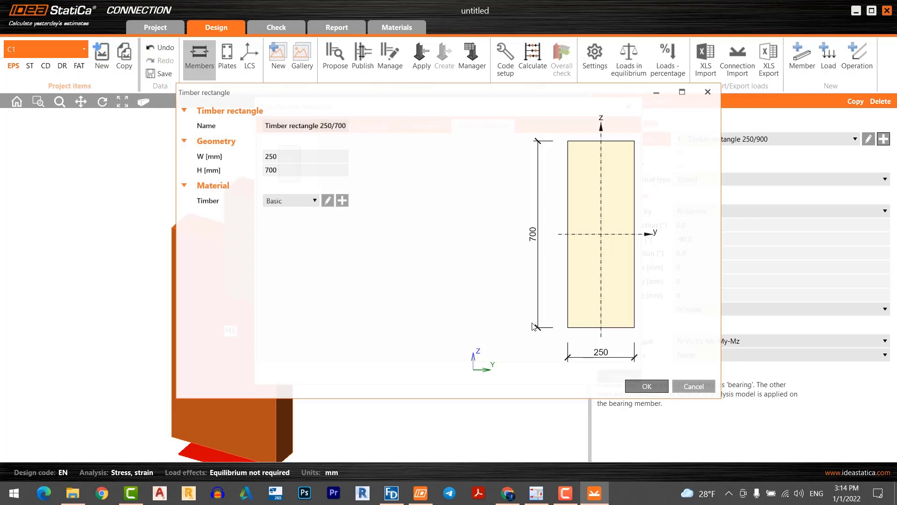
click(645, 386)
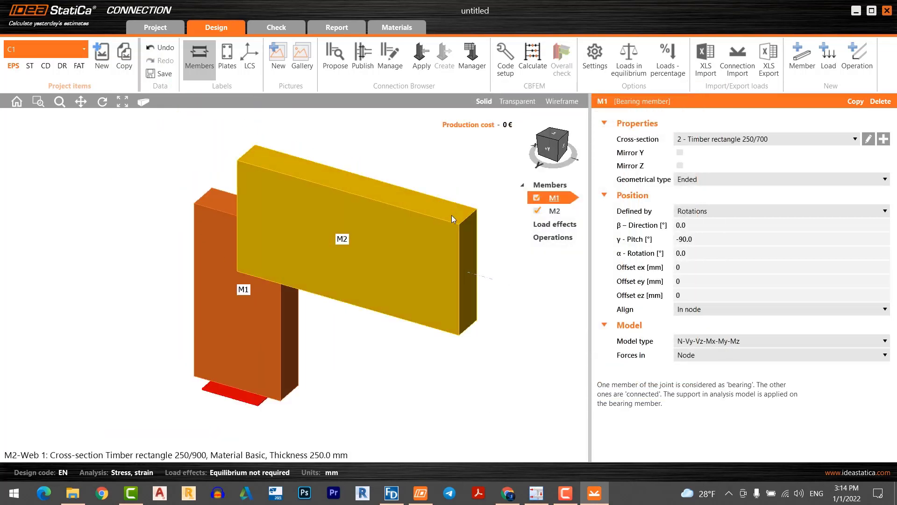
Select beam M2 and open the connection operations gallery
click(553, 211)
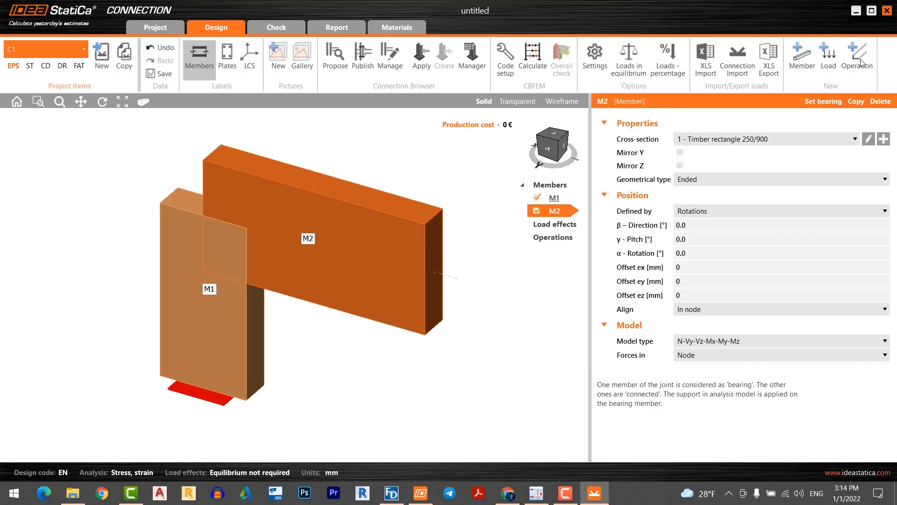
click(856, 57)
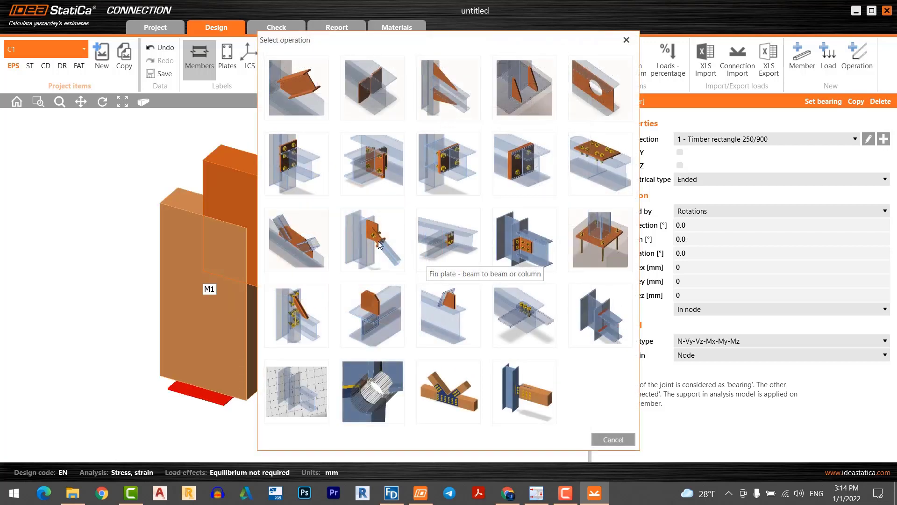
mouse_move(296, 87)
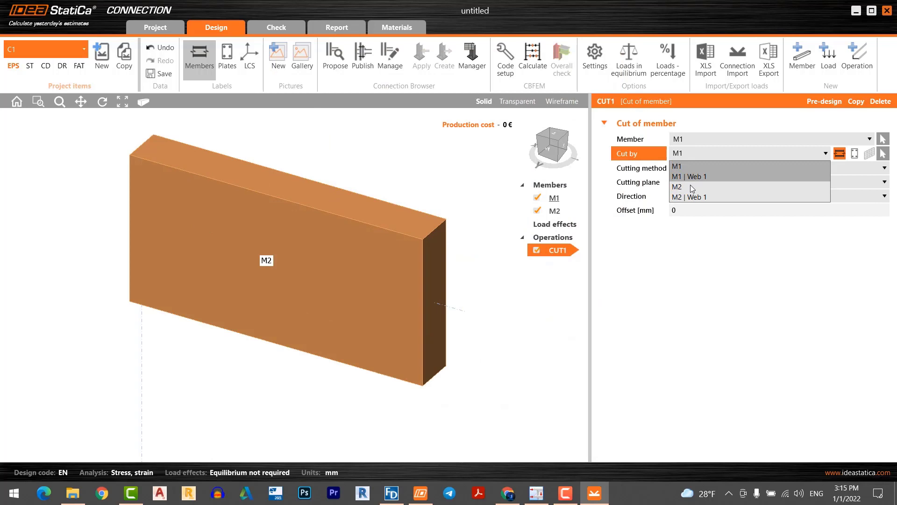
Make CUT1 cut column M1 by M2, then copy it as CUT2
click(678, 187)
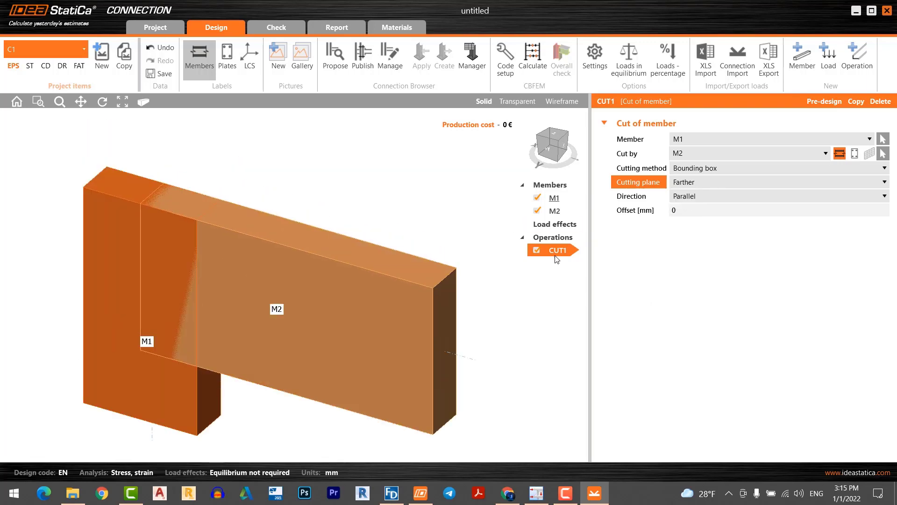
click(857, 55)
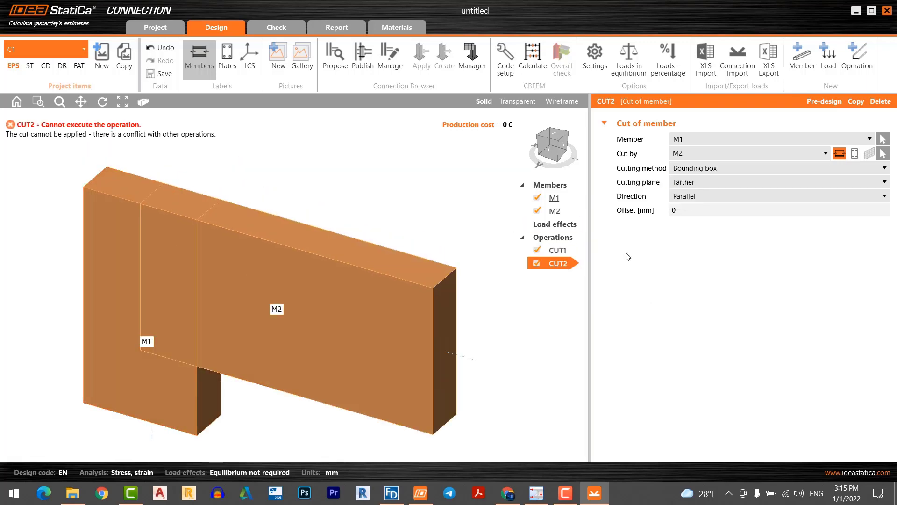
Set CUT2 to cut beam M2 by column M1 using the closer plane
click(771, 139)
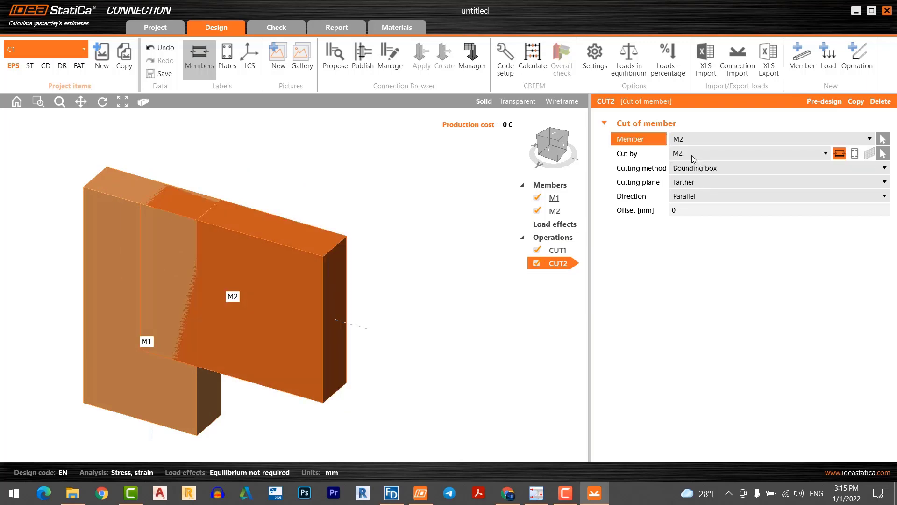
click(745, 153)
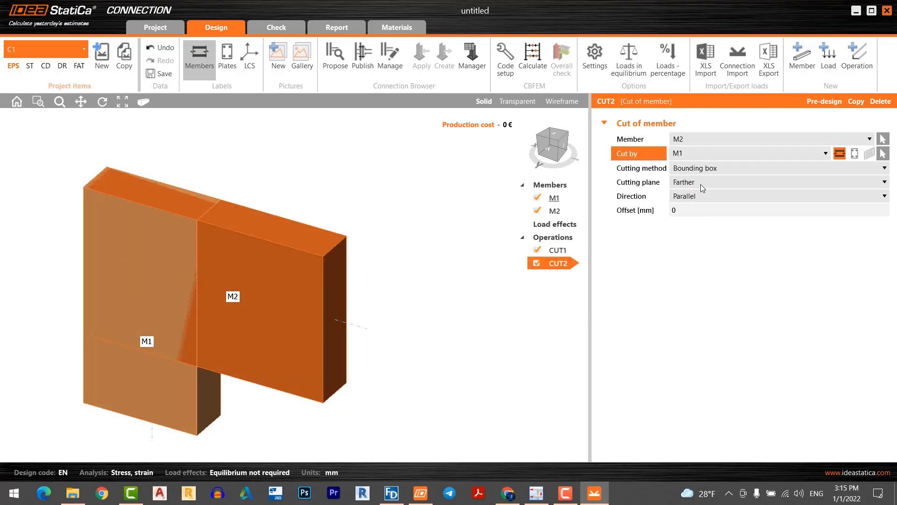
click(778, 182)
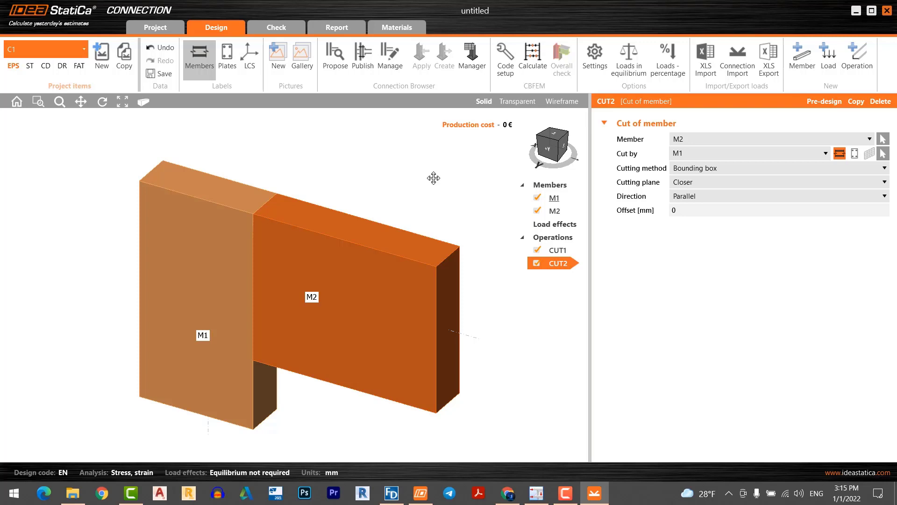
mouse_move(434, 181)
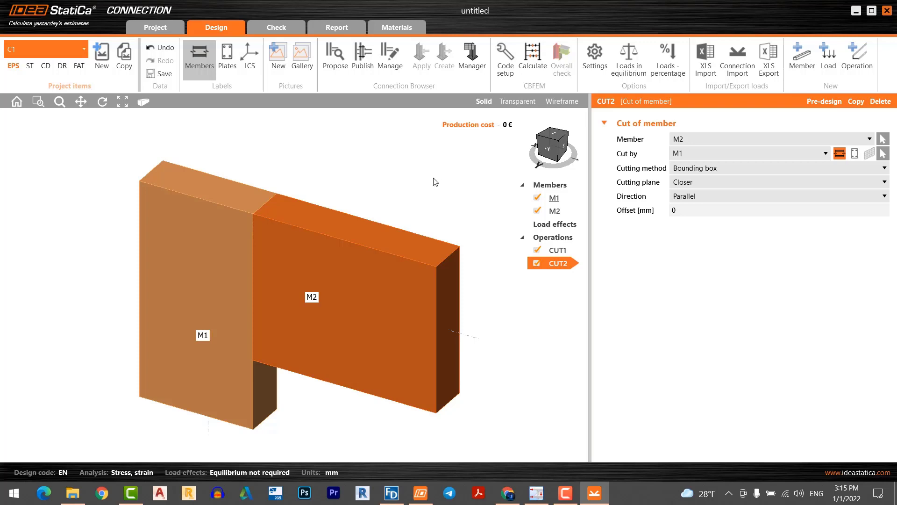
mouse_move(519, 326)
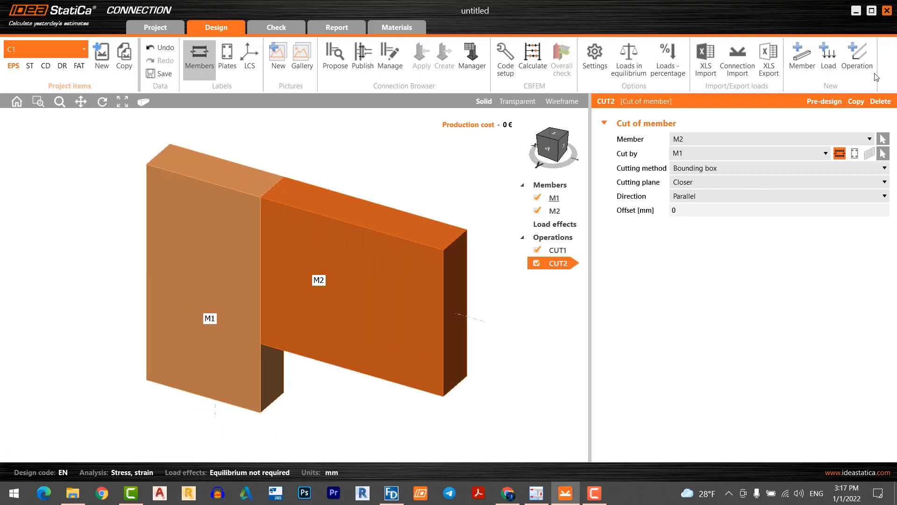
Add a timber gusset plate joining M1 and M2 with M16 8.8 bolts
click(857, 54)
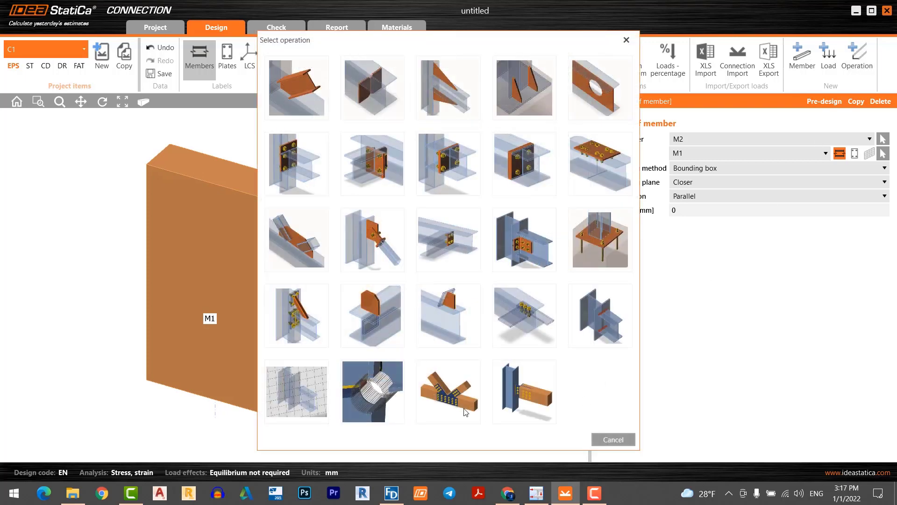
mouse_move(448, 392)
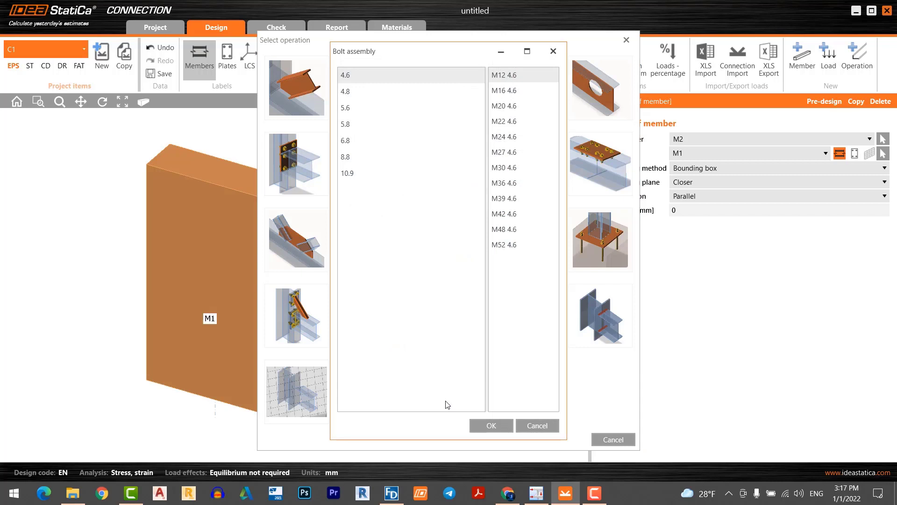
click(346, 156)
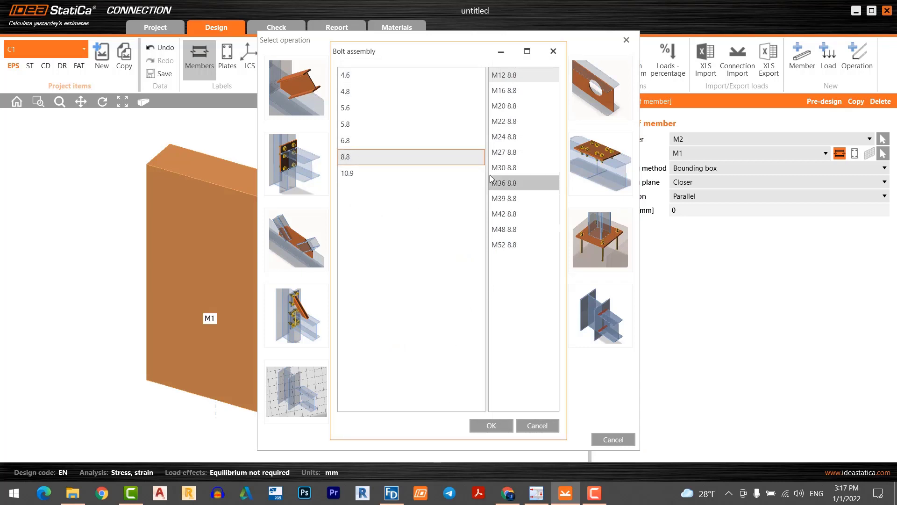
click(504, 90)
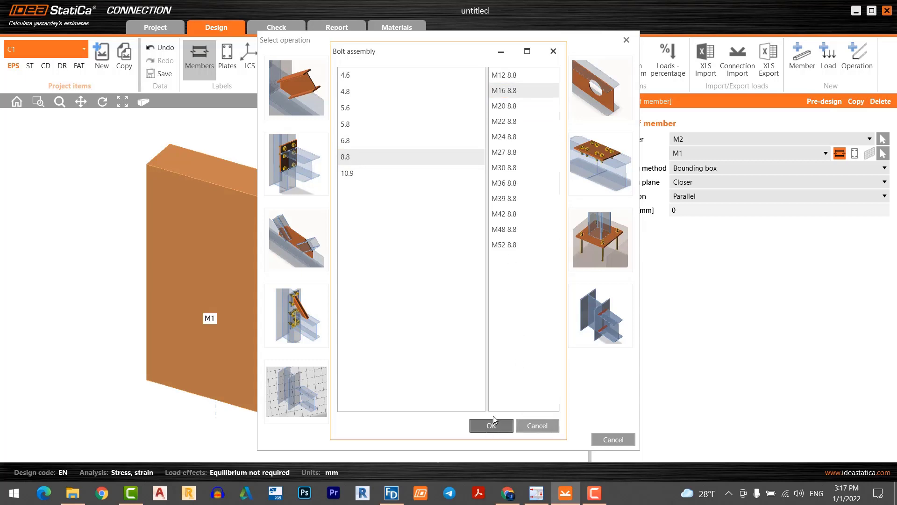
click(490, 425)
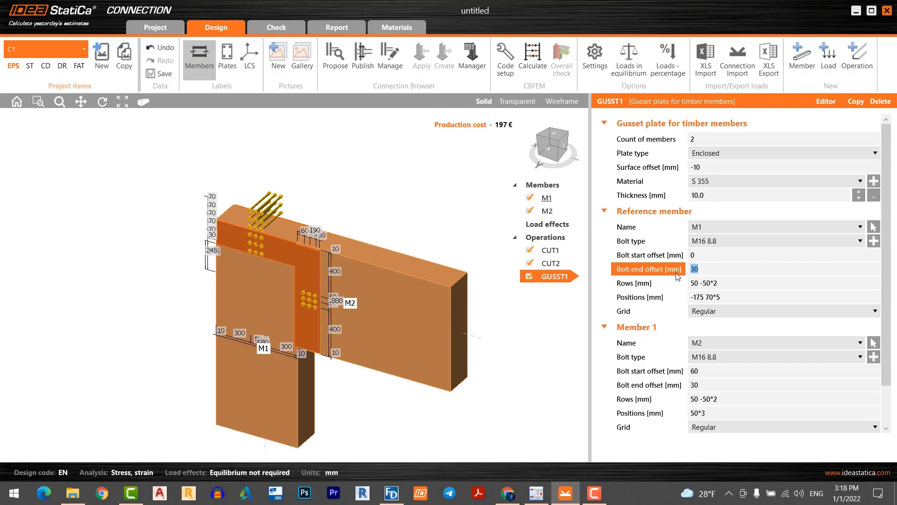
Respace GUSST1 bolts: M1 rows 200 -200*2, positions -100 200*3; M2 offsets 100, positions 100*3
text(350)
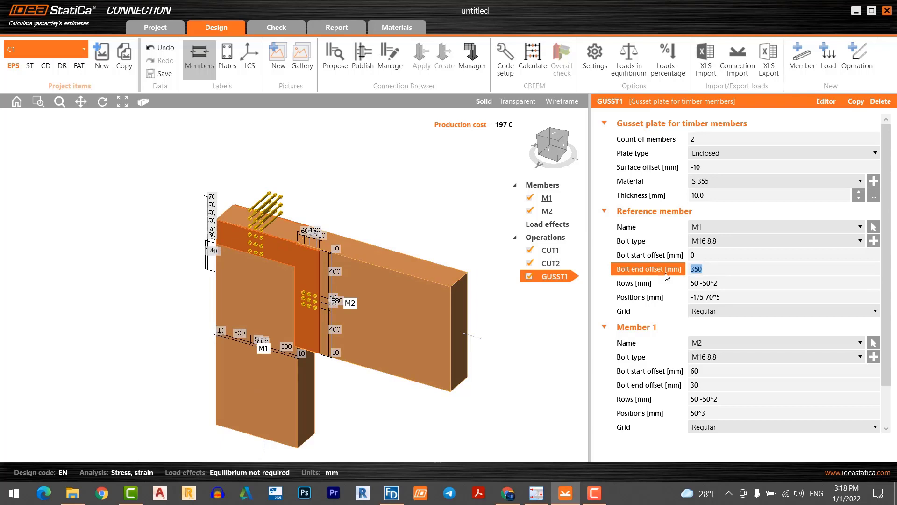
text(250)
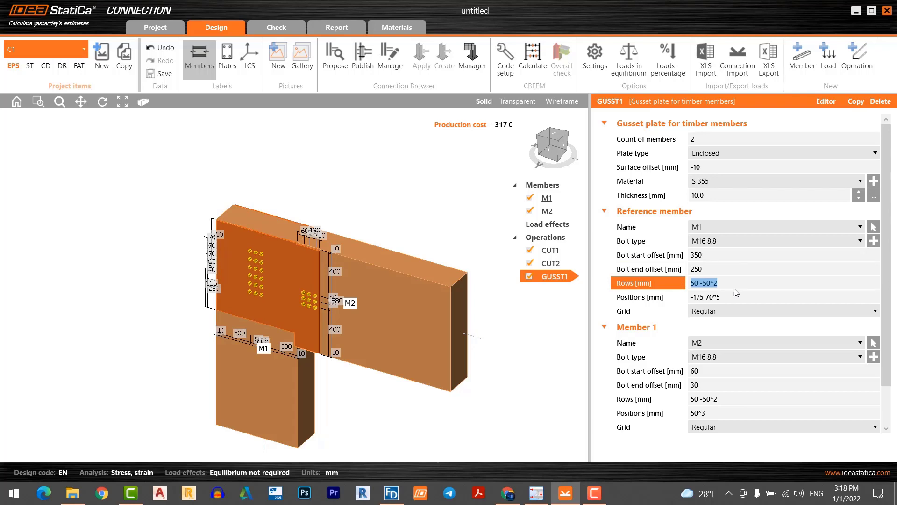
mouse_move(701, 289)
text(20)
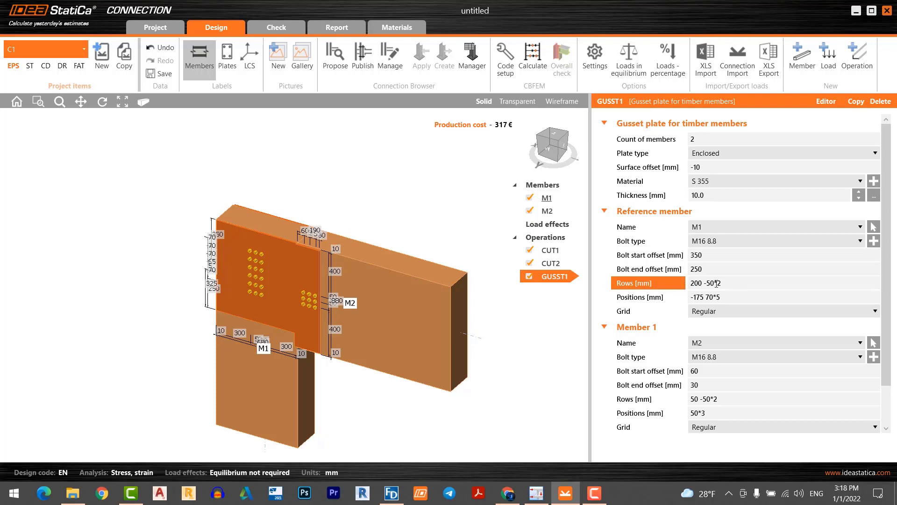
double_click(703, 282)
text(20)
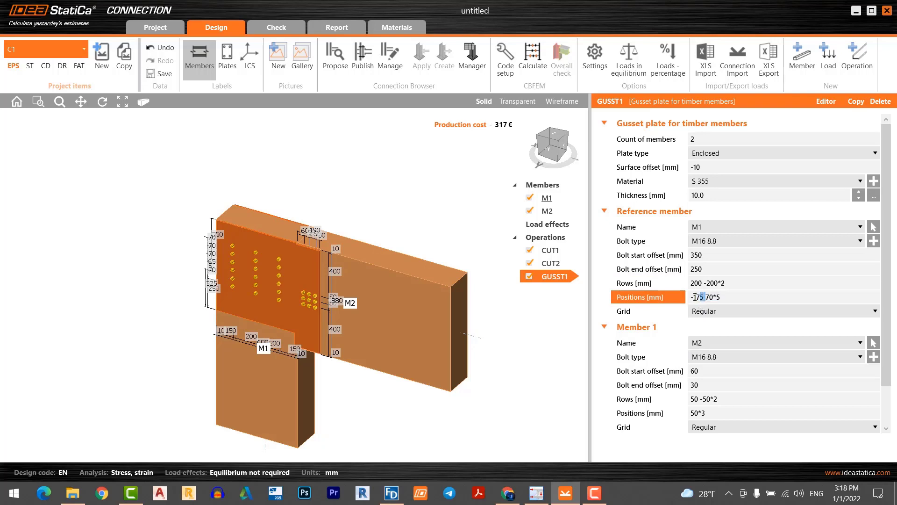
text(-100)
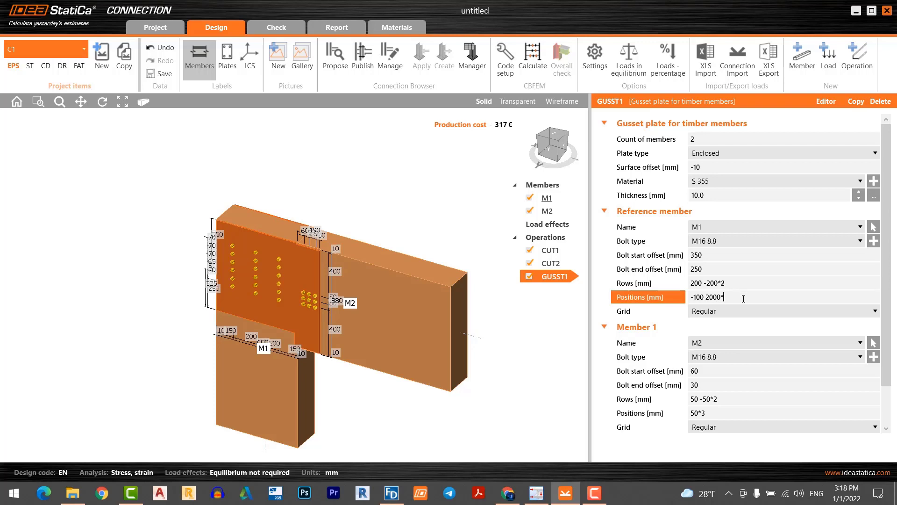
text(3)
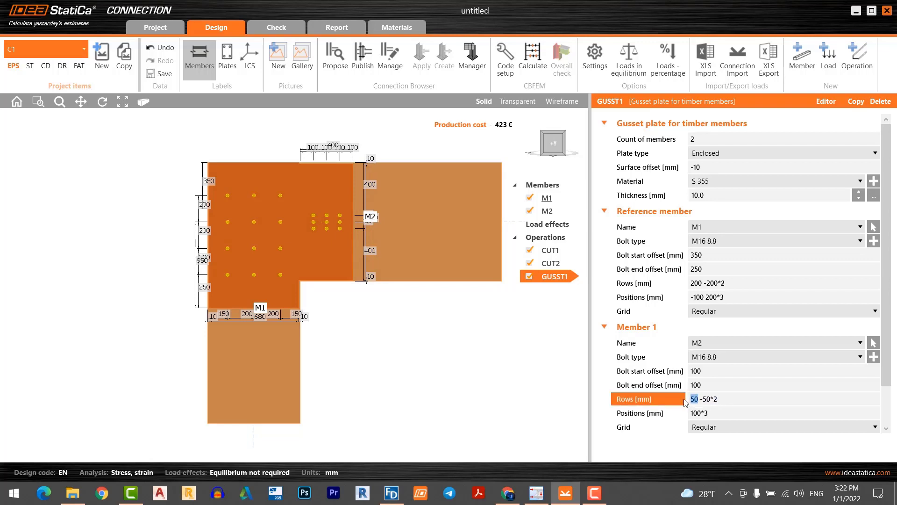
text(200)
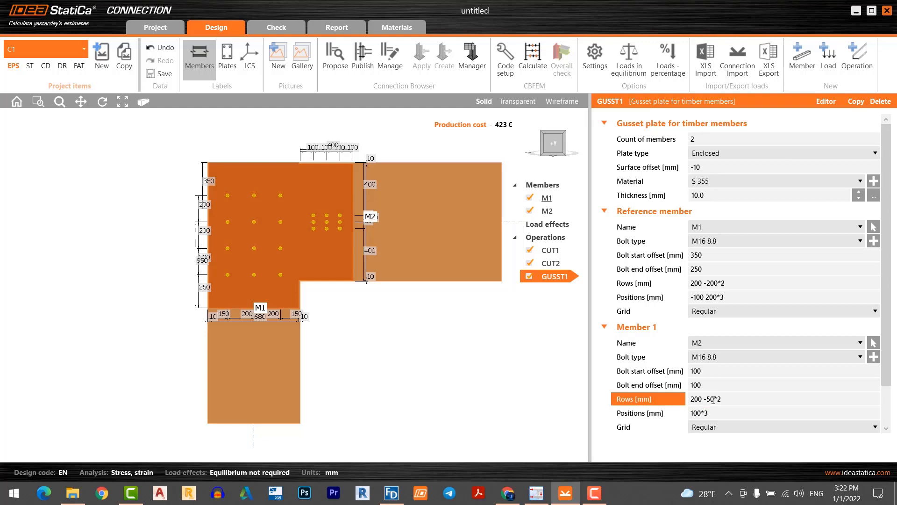
double_click(708, 398)
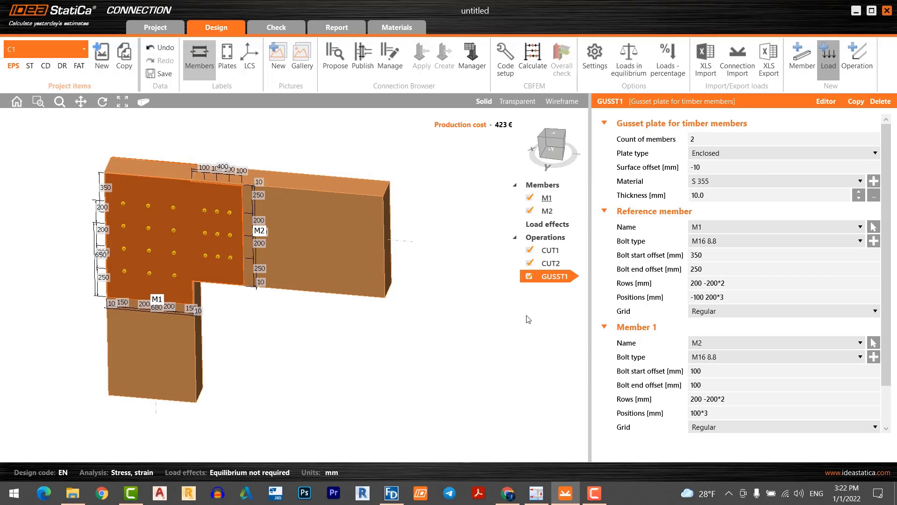
Add load effect LE1 with Vz -192 kN and My -229 kNm at M2 End
click(548, 224)
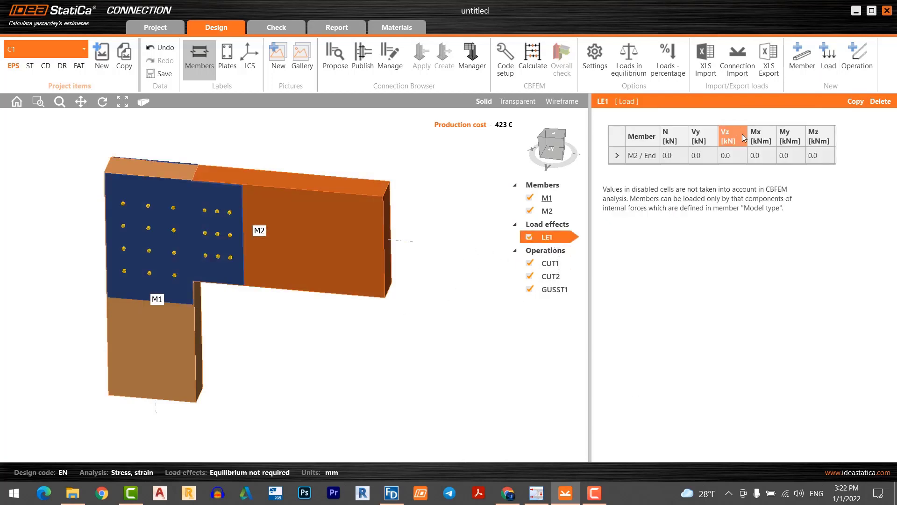
mouse_move(734, 158)
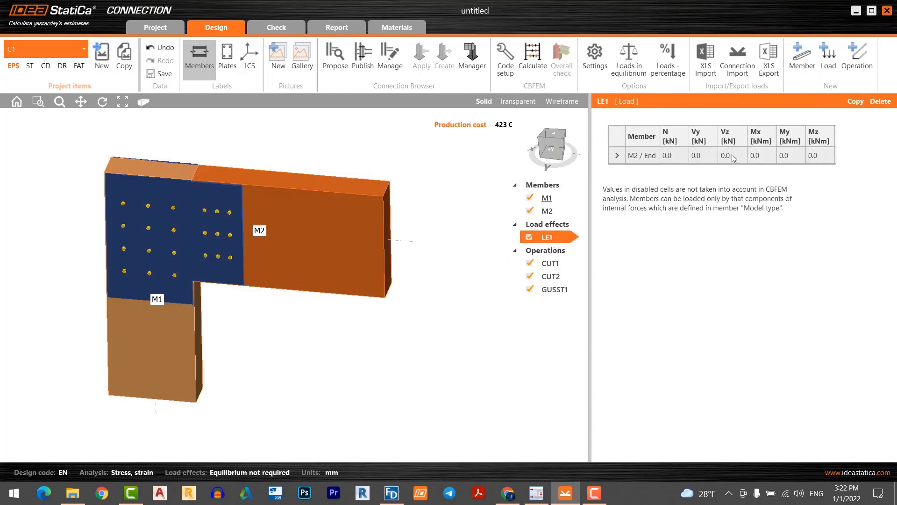
click(731, 155)
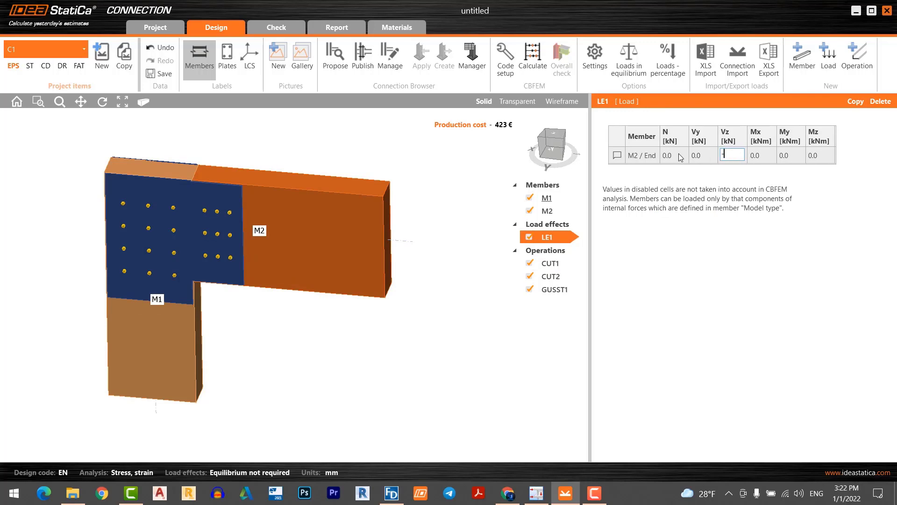
text(-192.0)
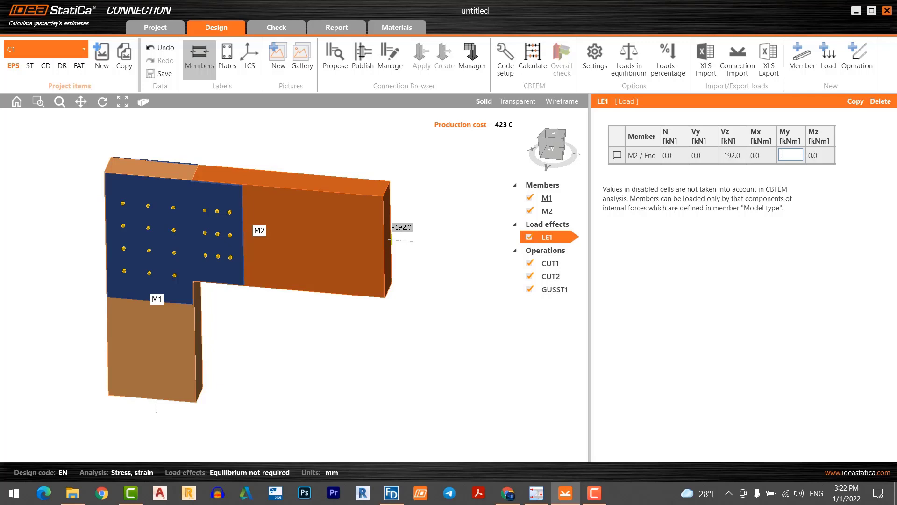
text(-229)
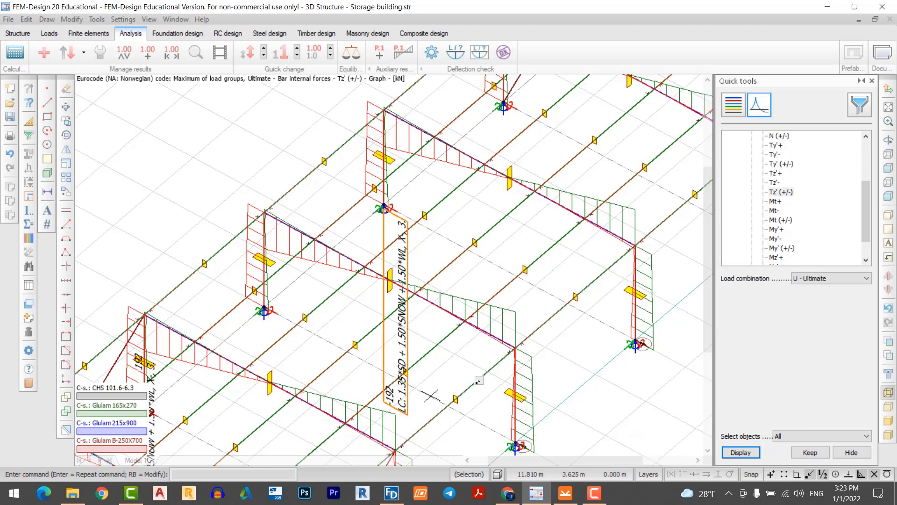
Display the My' (+/-) moment diagram in FEM-Design, then calculate the joint in IDEA StatiCa
click(780, 220)
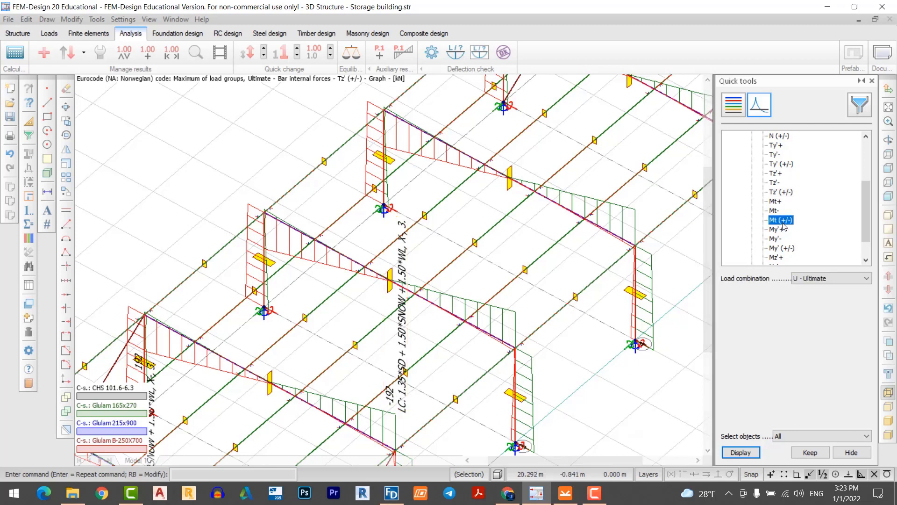
click(782, 247)
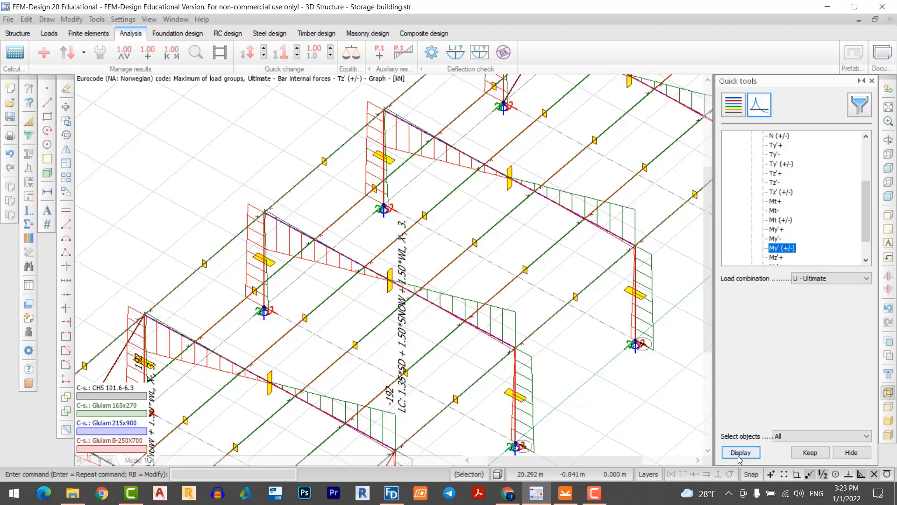
click(740, 452)
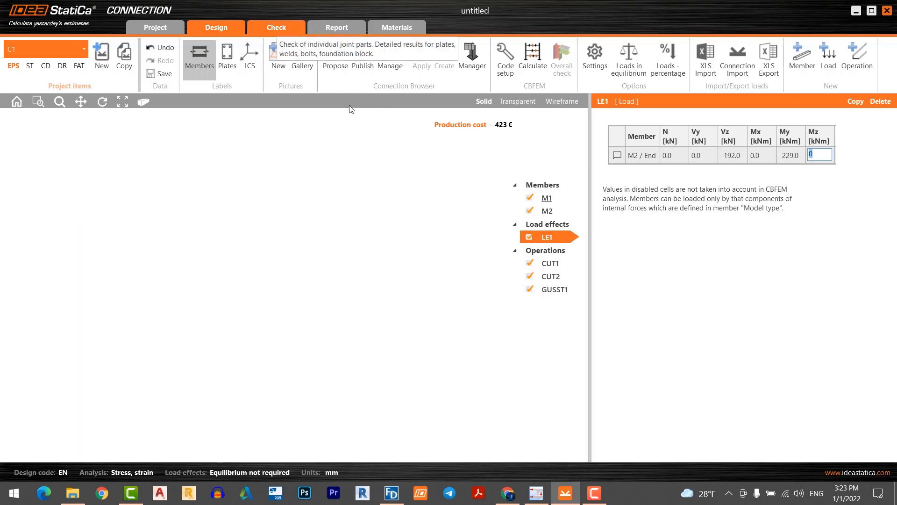
click(276, 27)
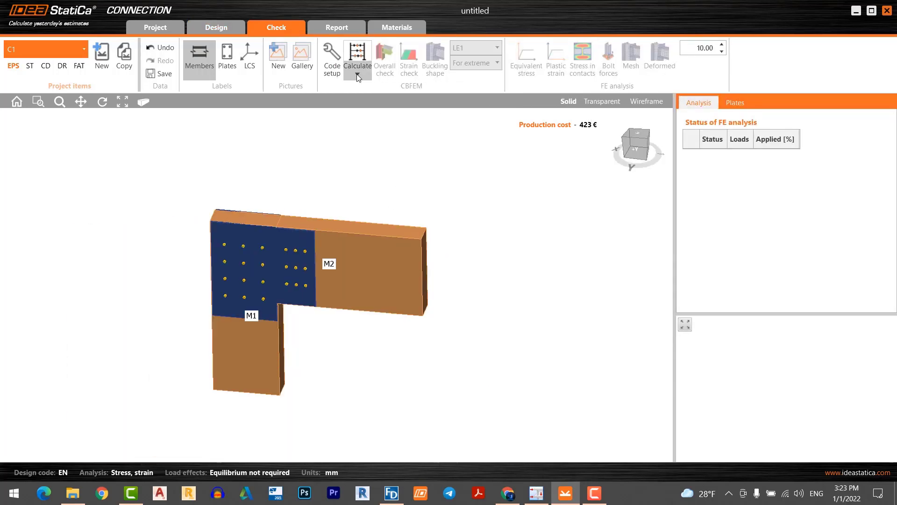
click(357, 55)
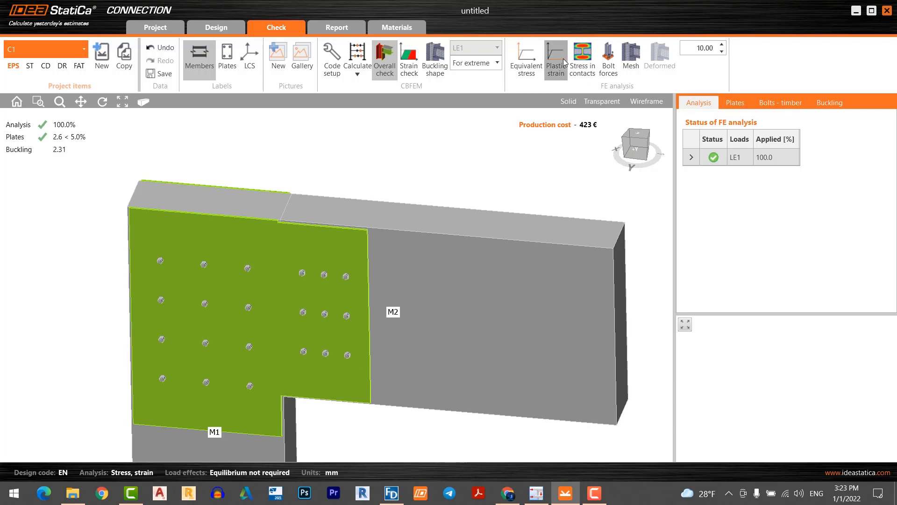
Show plastic strain with the finite element mesh on the gusset plates
click(555, 55)
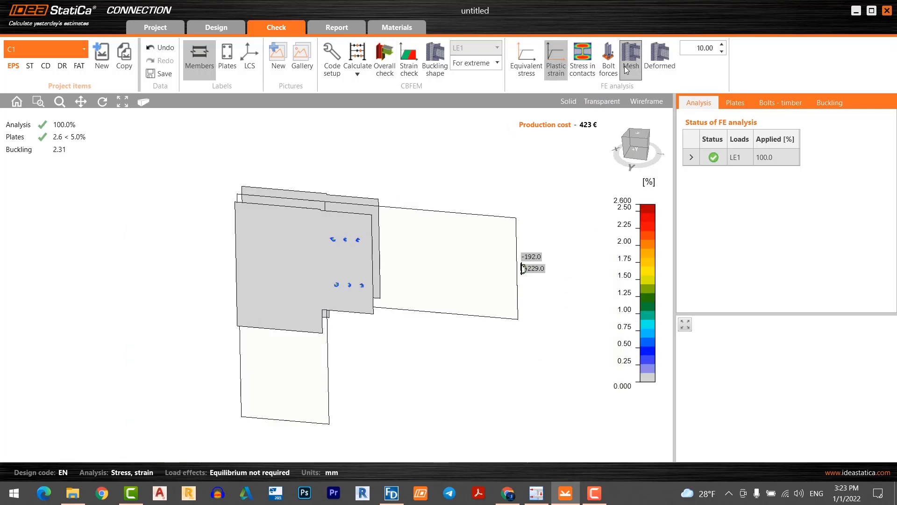
click(631, 57)
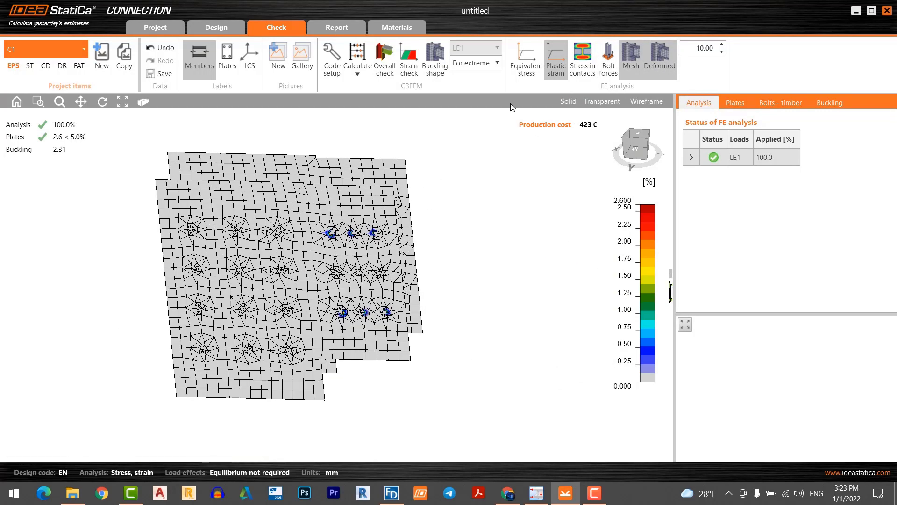
mouse_move(555, 59)
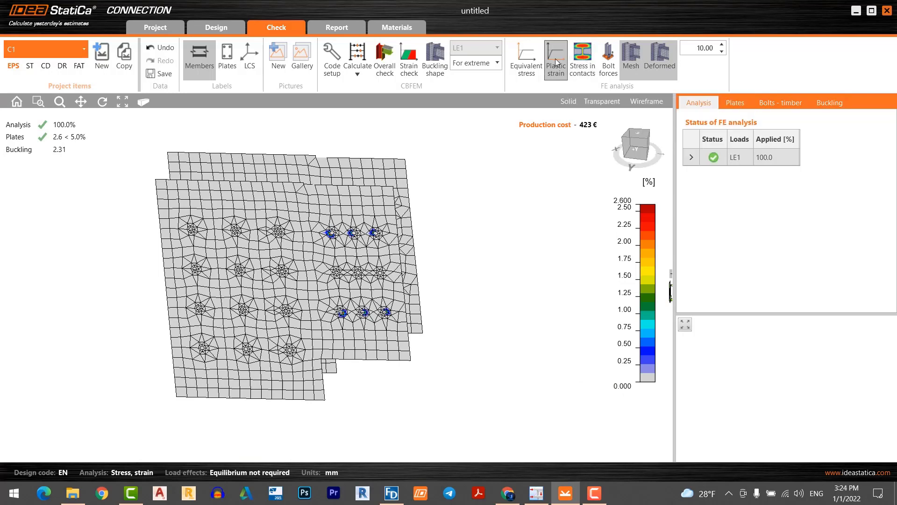
Show equivalent stress contours and the Plates check results (360.4 MPa, 2.6% strain)
click(525, 59)
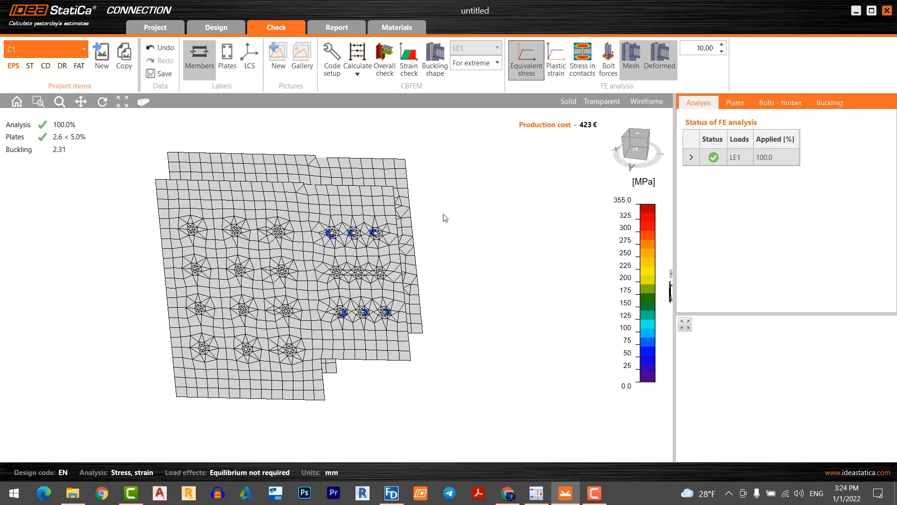
click(526, 59)
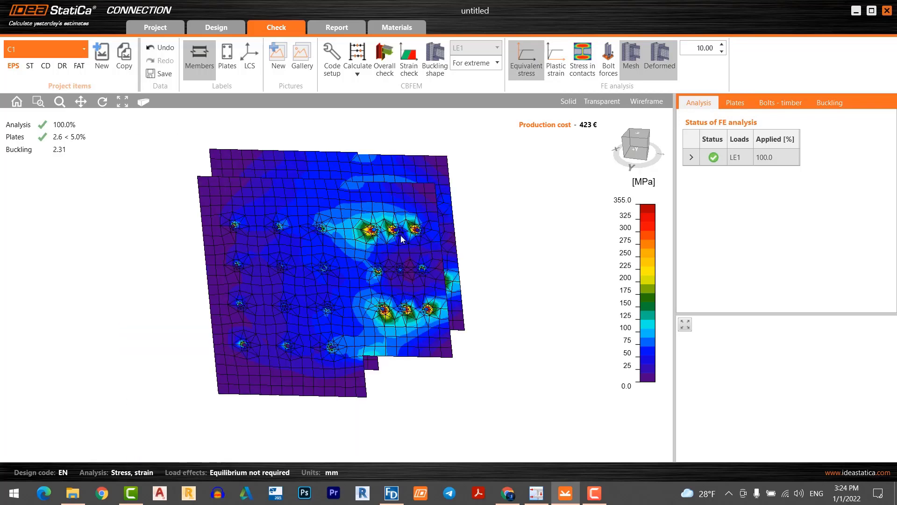
click(387, 235)
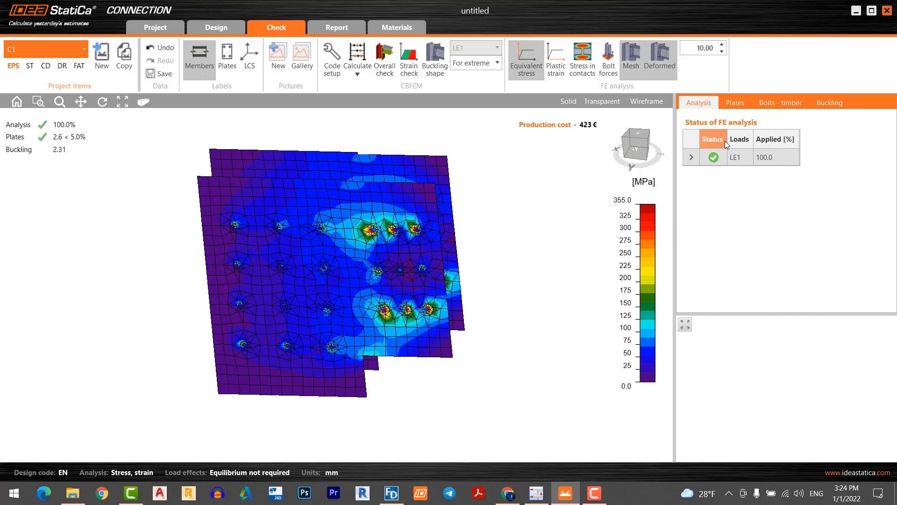
click(735, 102)
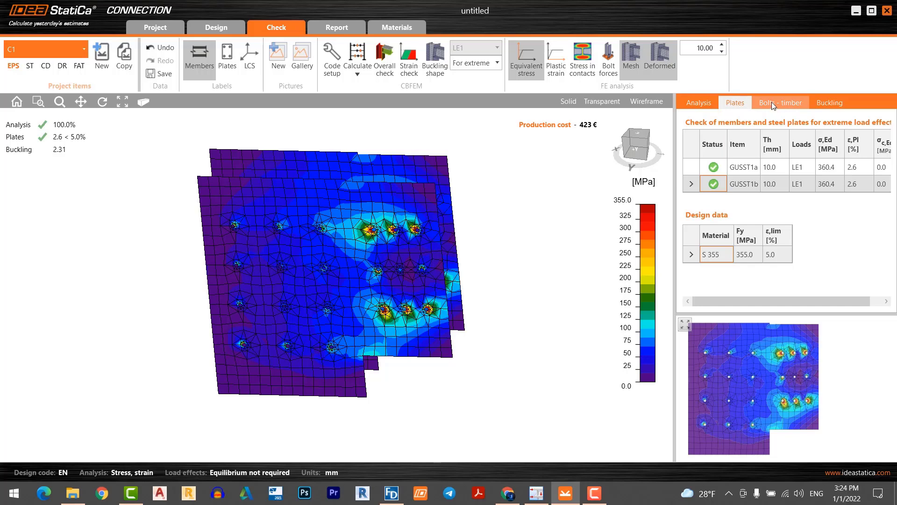
Review bolt shear results and local buckling shapes 2, 5 and 6 (factor 6.79)
click(781, 102)
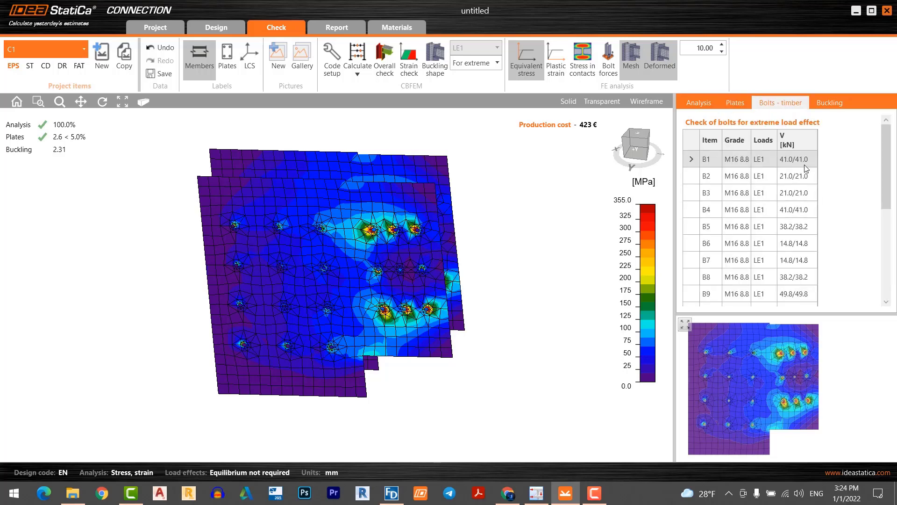
click(829, 102)
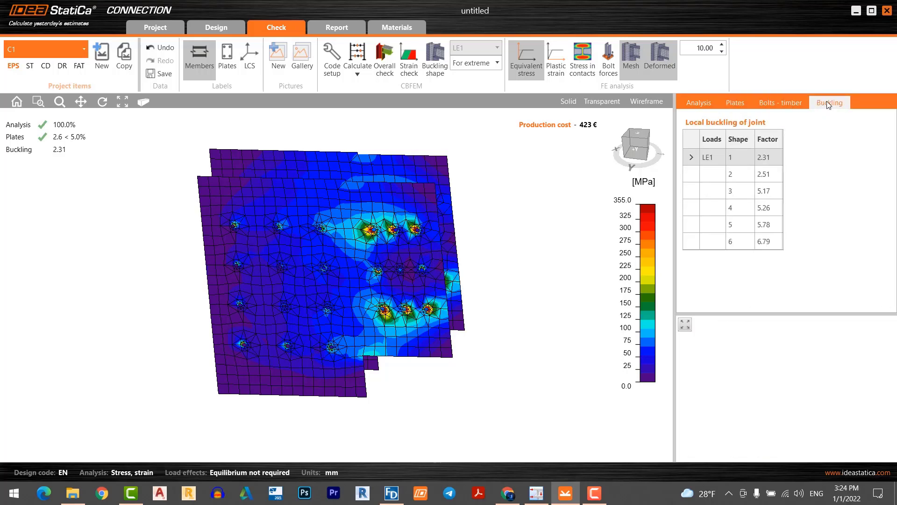
click(765, 174)
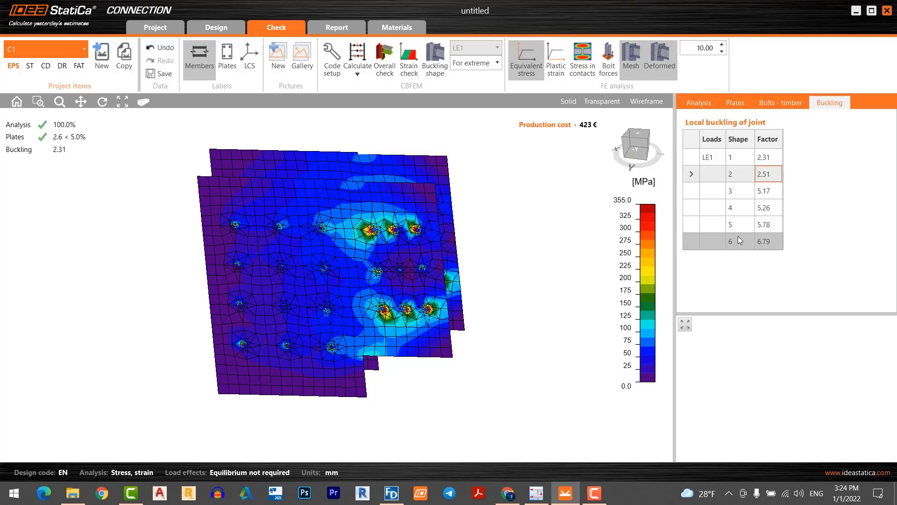
click(739, 224)
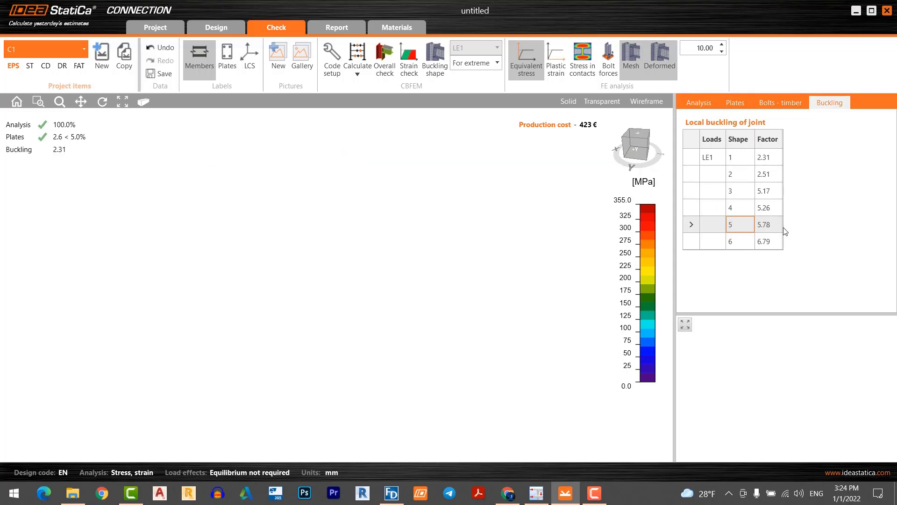
click(629, 57)
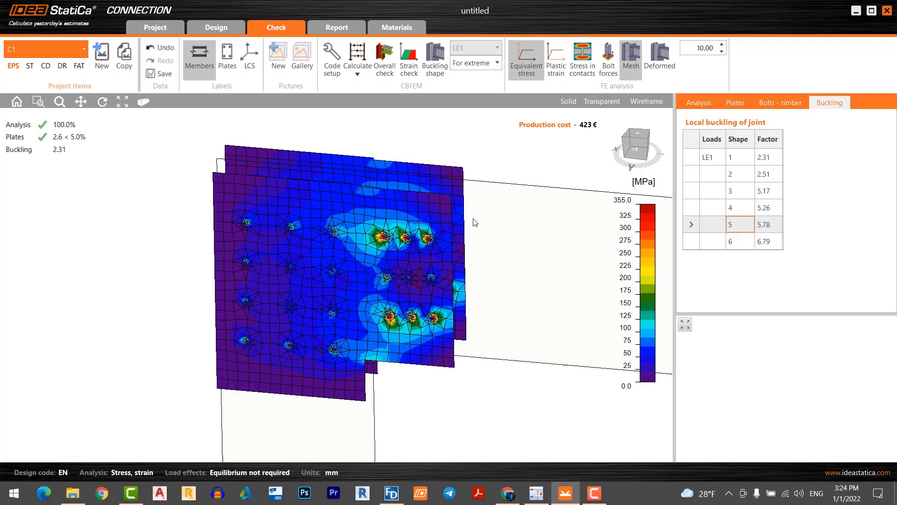
click(731, 242)
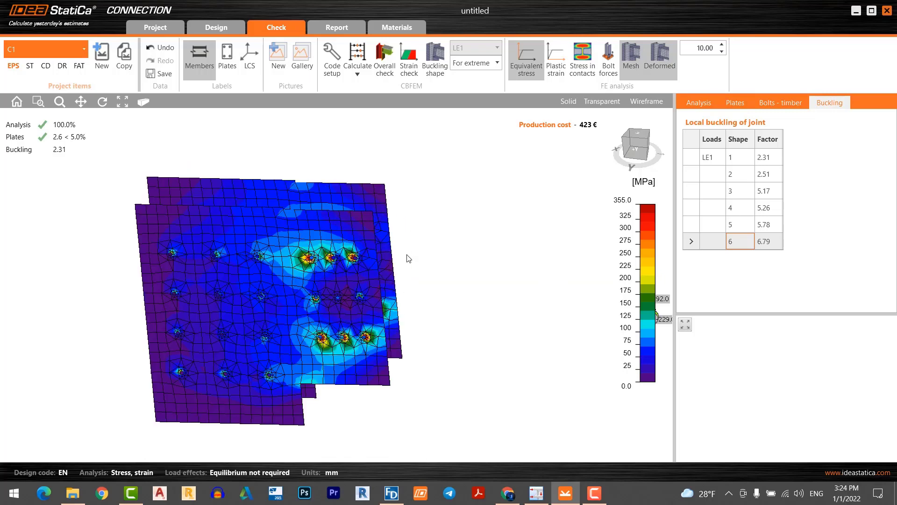
mouse_move(433, 266)
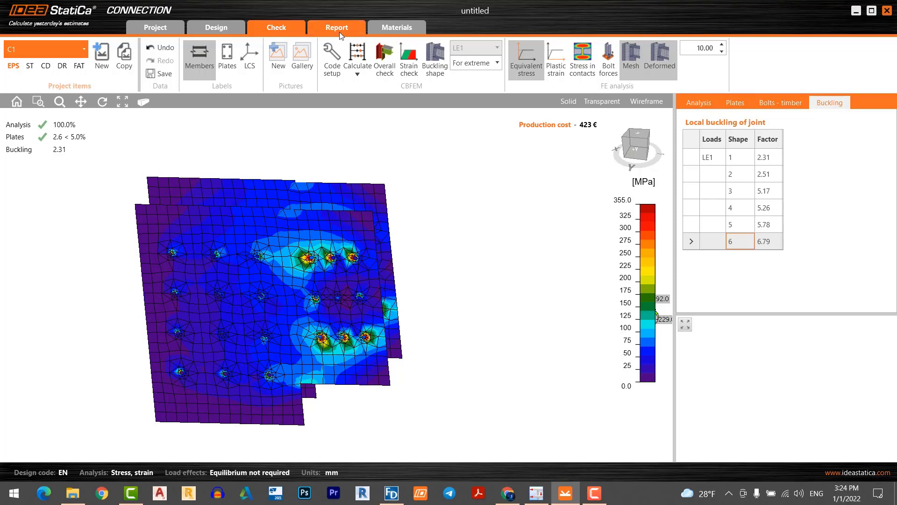
Open the C1 detailed report and scroll down to the code settings
click(336, 27)
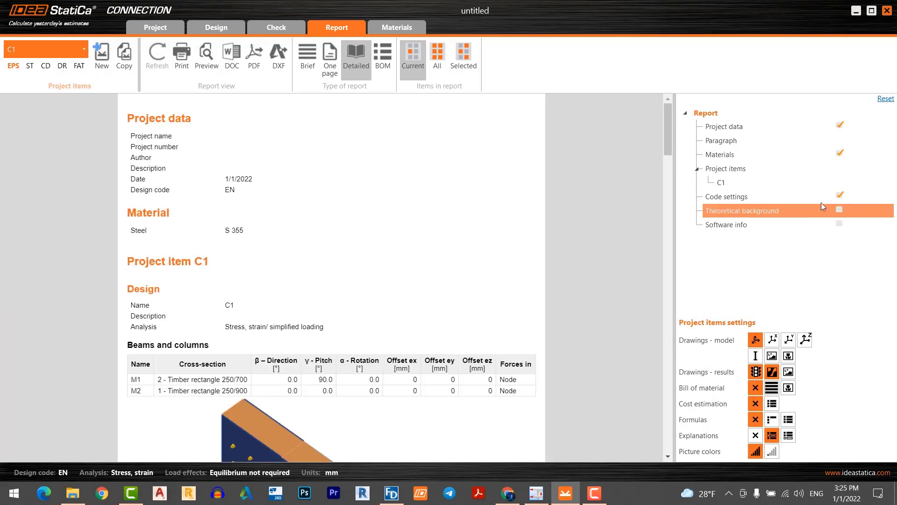
scroll(down, 3)
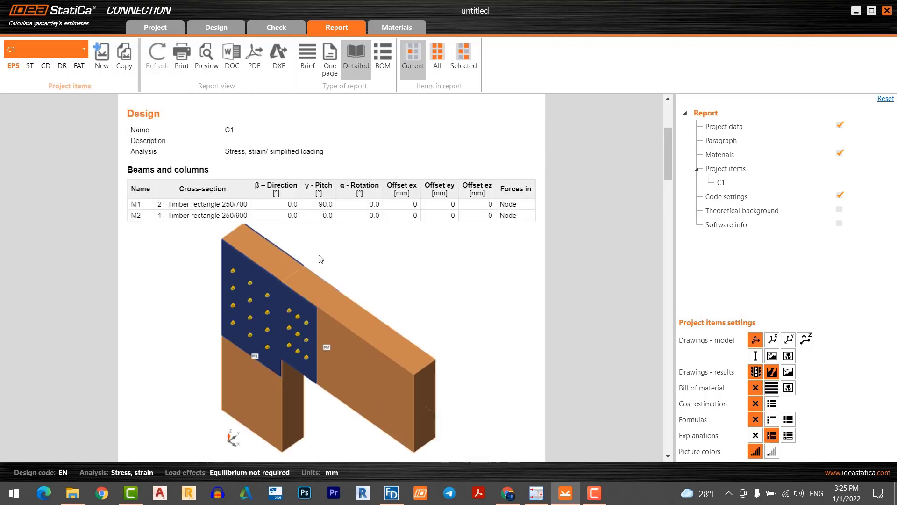
scroll(down, 3)
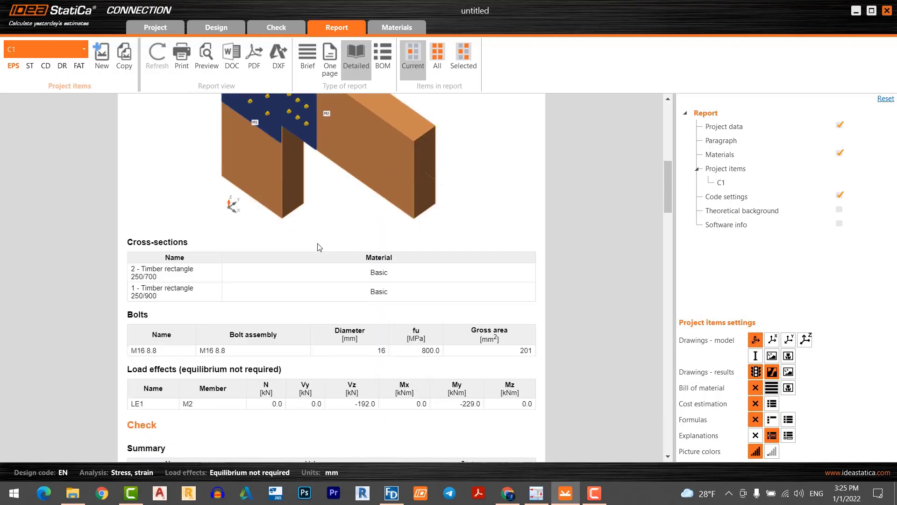
scroll(down, 3)
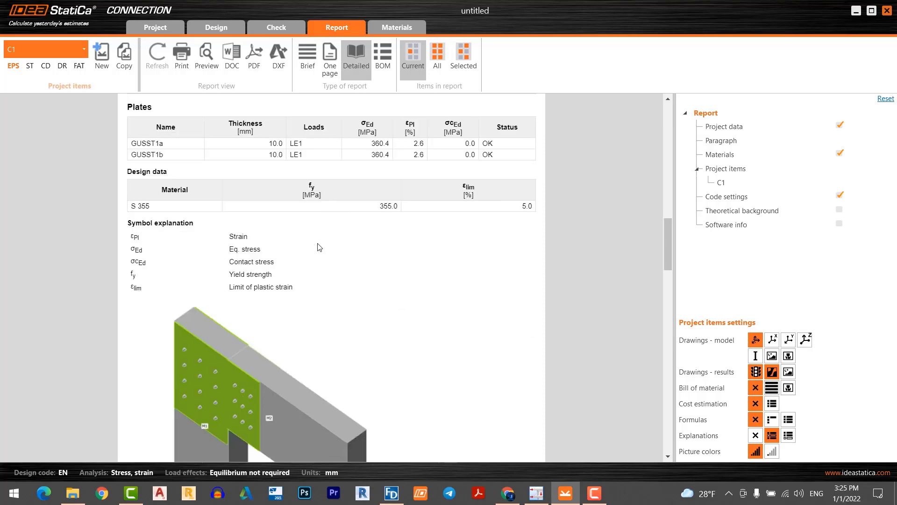
scroll(down, 3)
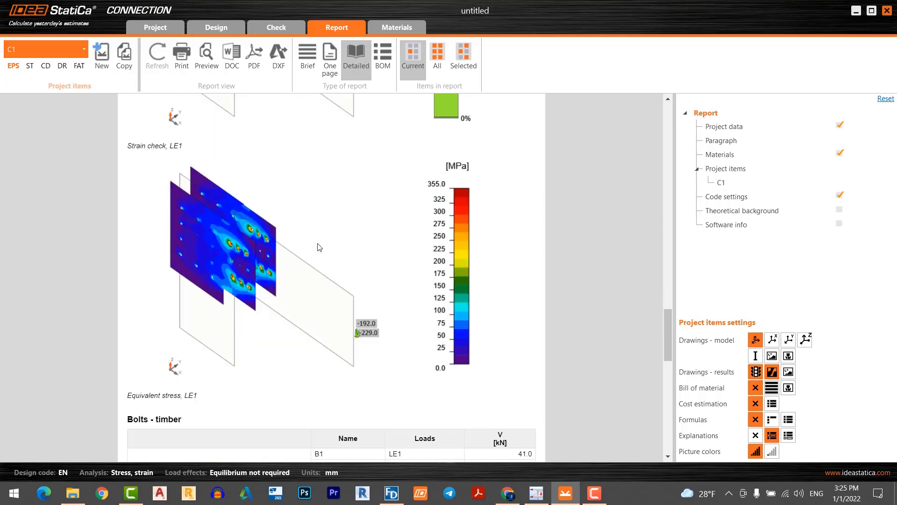
scroll(down, 3)
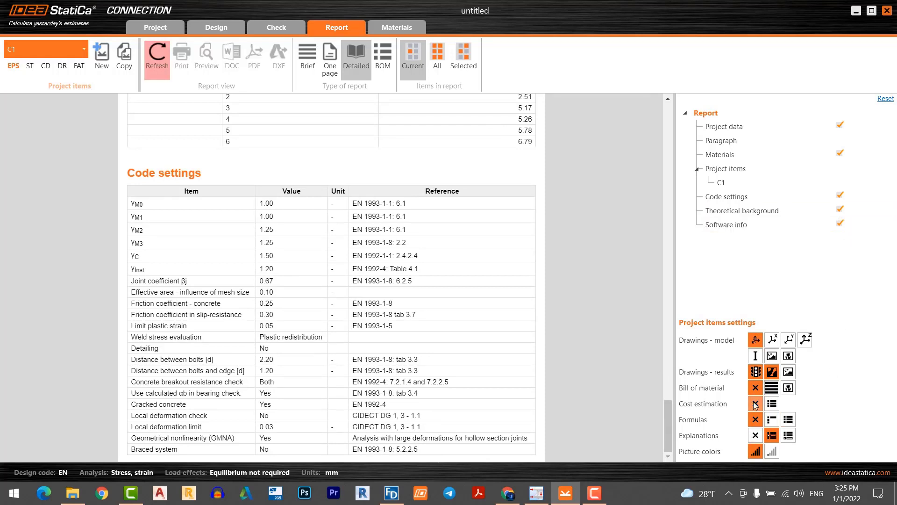
mouse_move(788, 433)
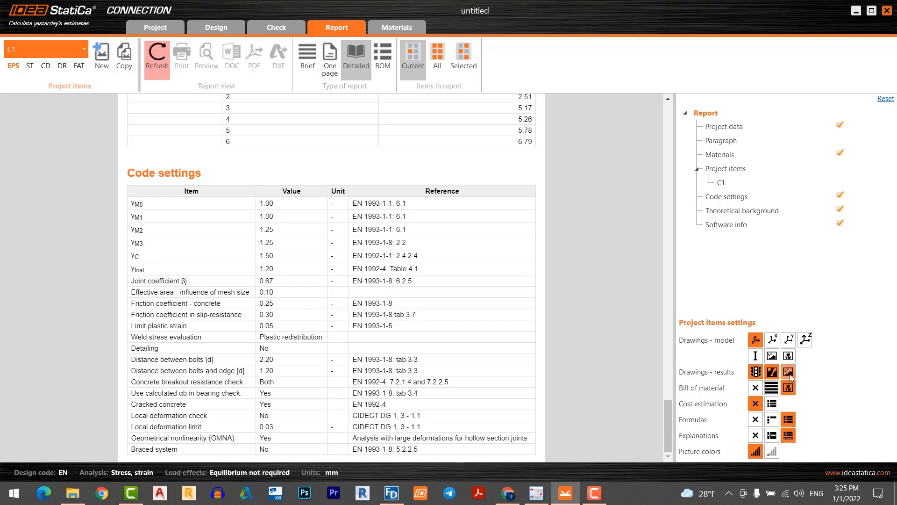
Include an additional drawing in the report and refresh it
click(789, 372)
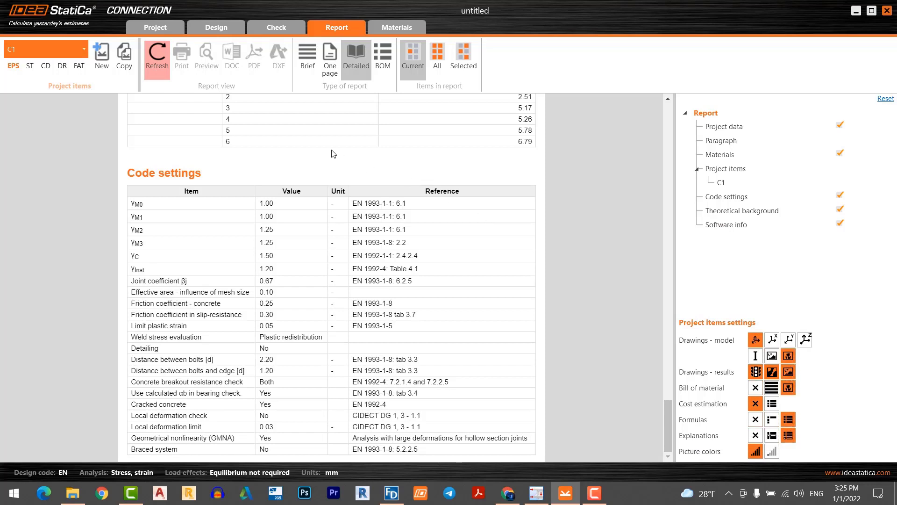
click(156, 54)
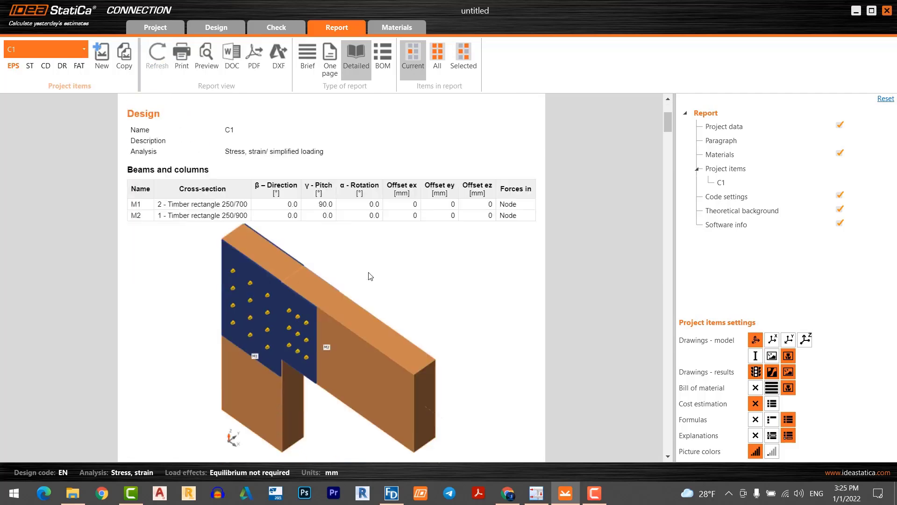
Scroll the refreshed report through the theoretical background, then return to the Design tab
scroll(down, 3)
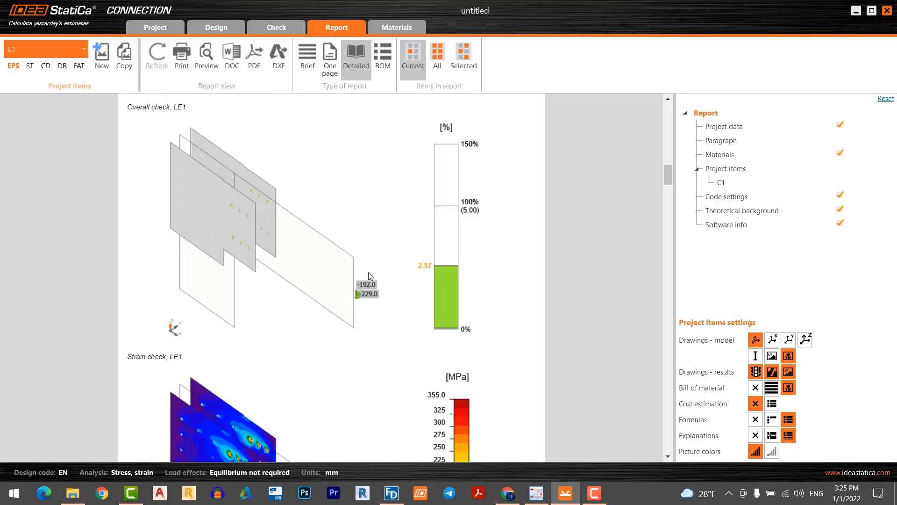
scroll(down, 3)
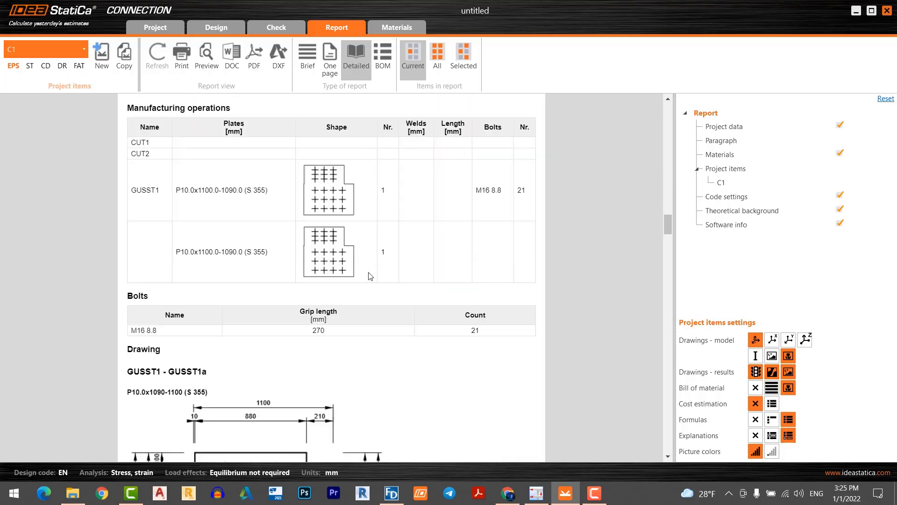
scroll(down, 3)
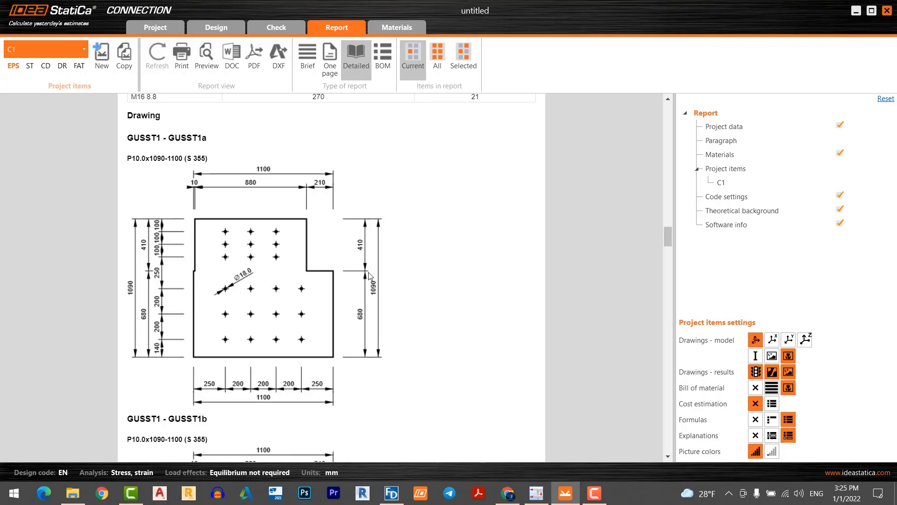
scroll(down, 3)
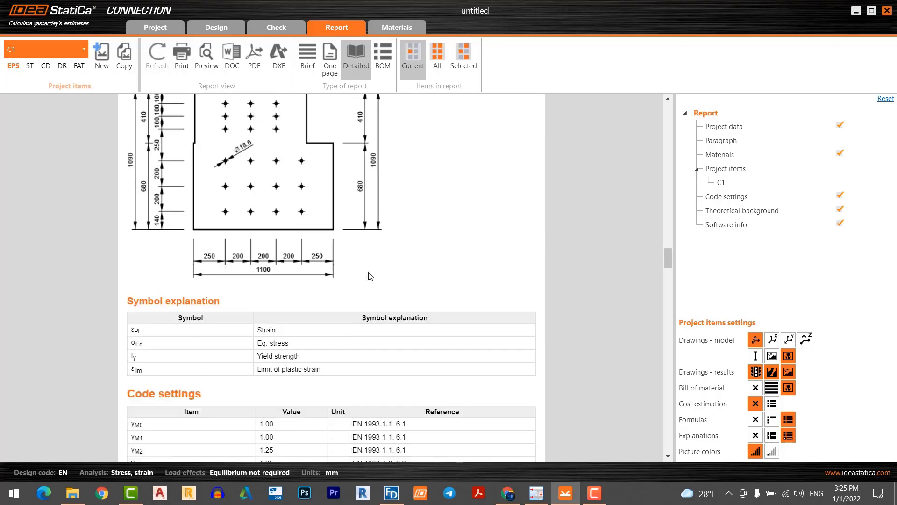
scroll(down, 3)
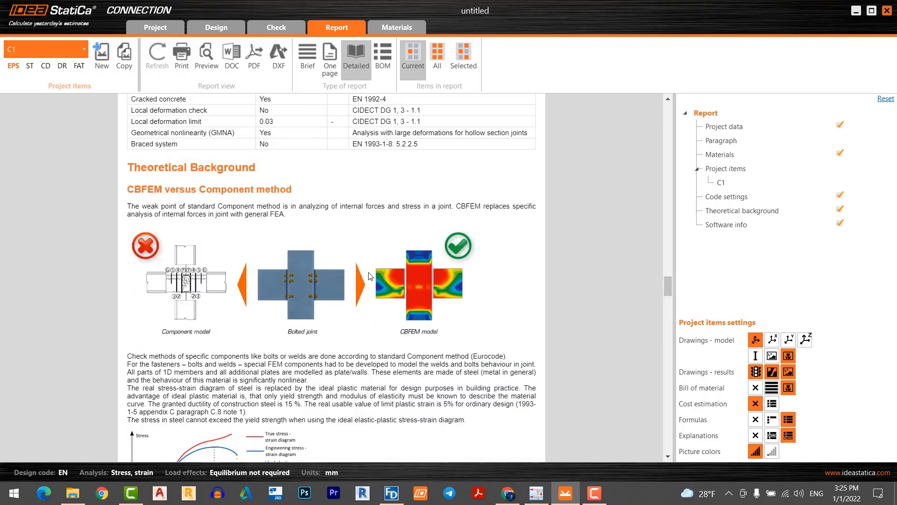
scroll(down, 3)
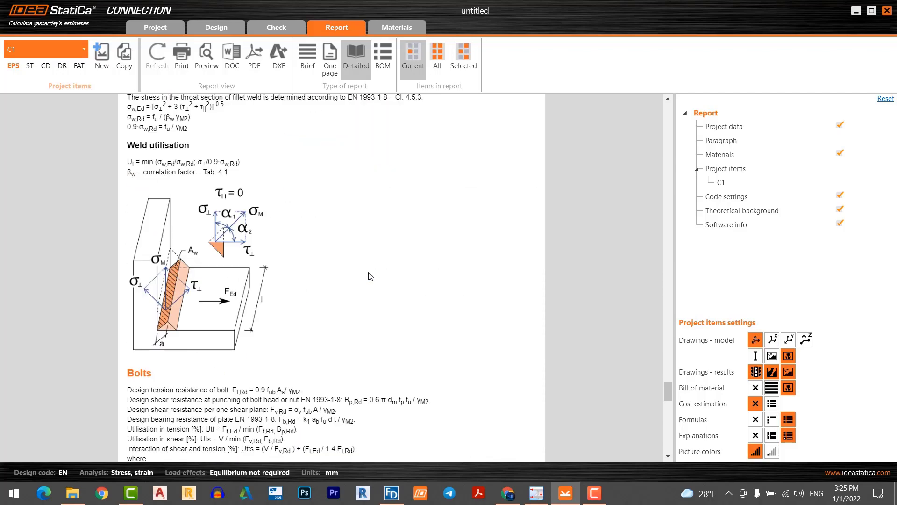
scroll(down, 3)
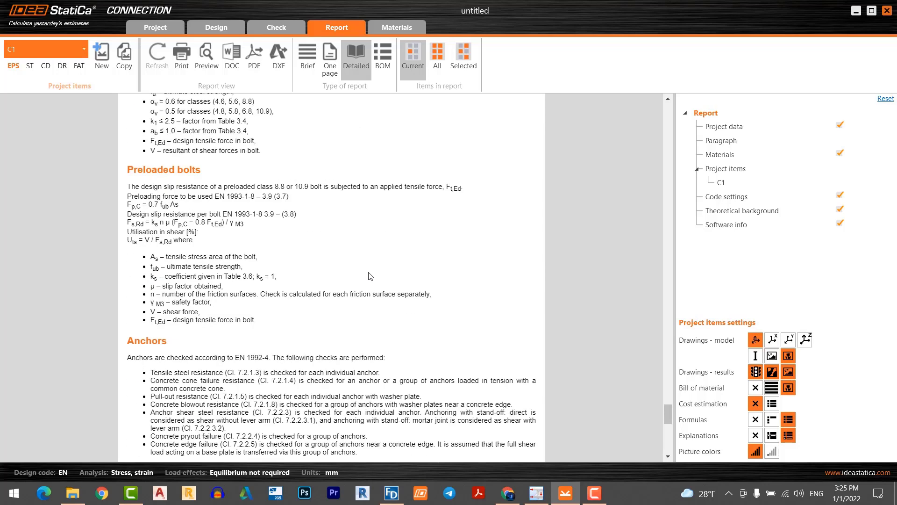
scroll(down, 3)
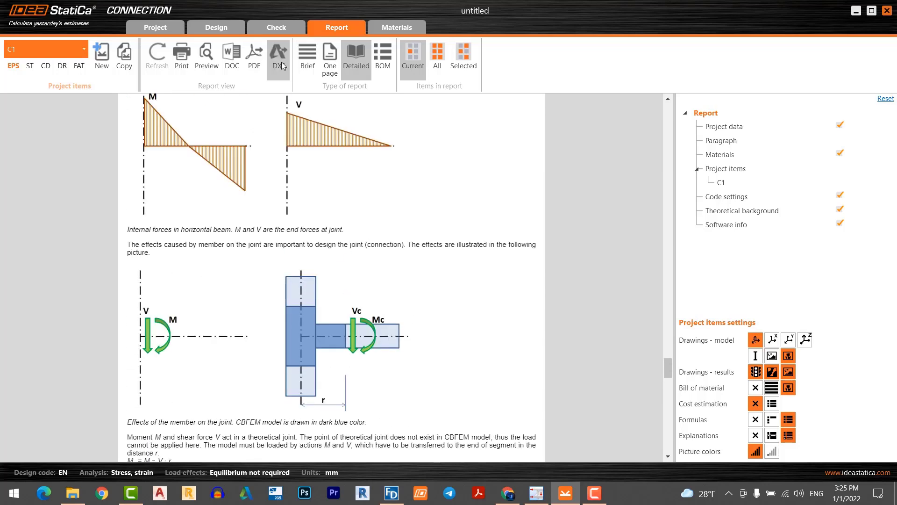
mouse_move(279, 55)
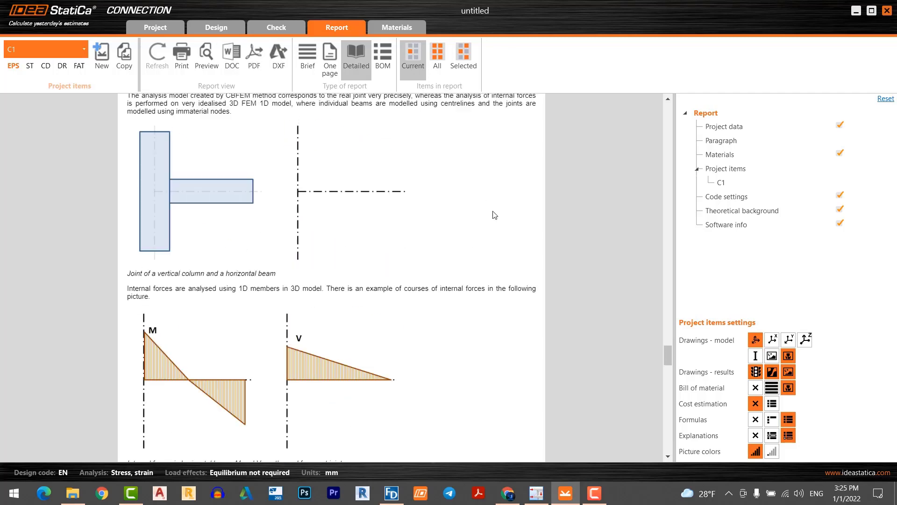
scroll(down, 3)
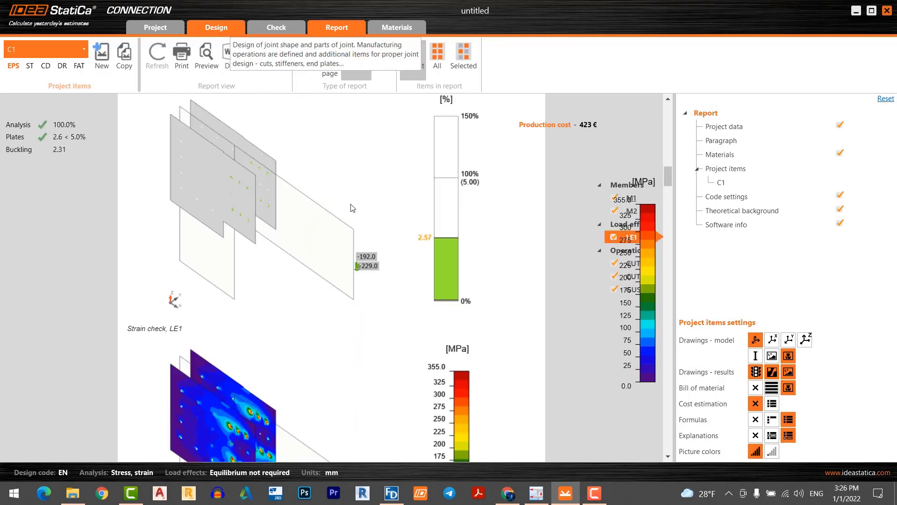
click(216, 27)
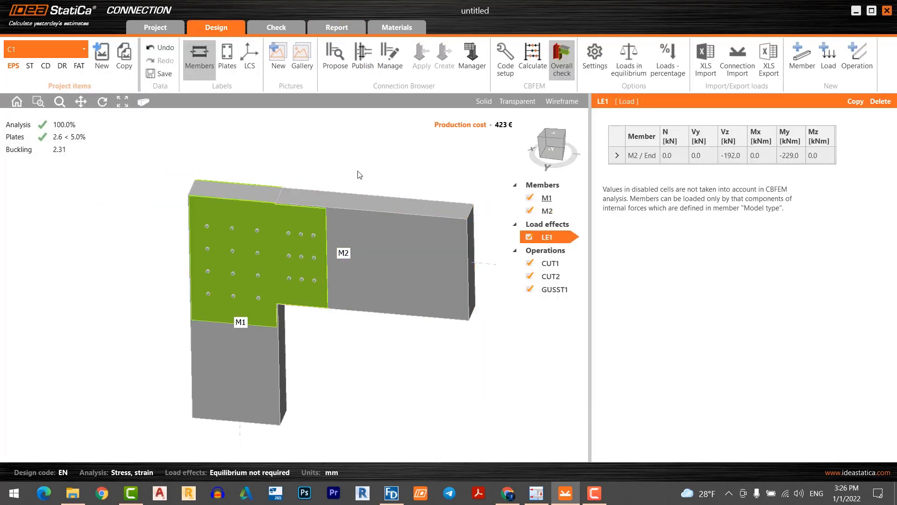